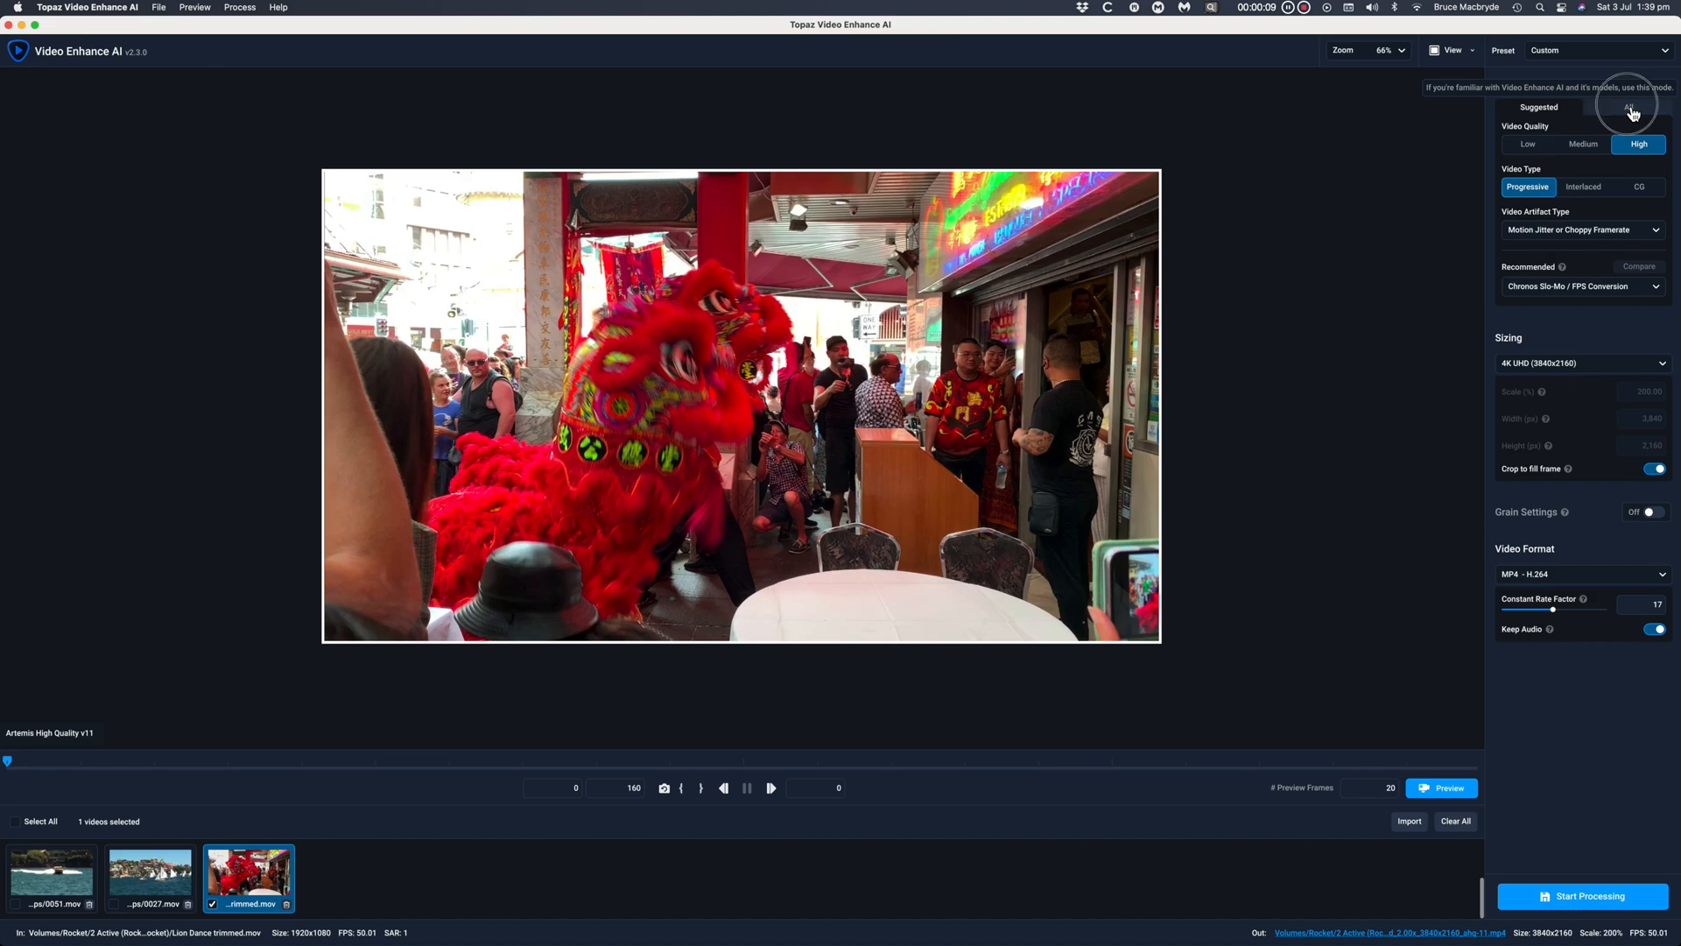
# - List all AI models and set the Chronos Slow Motion amount to 800%
pyautogui.click(1628, 106)
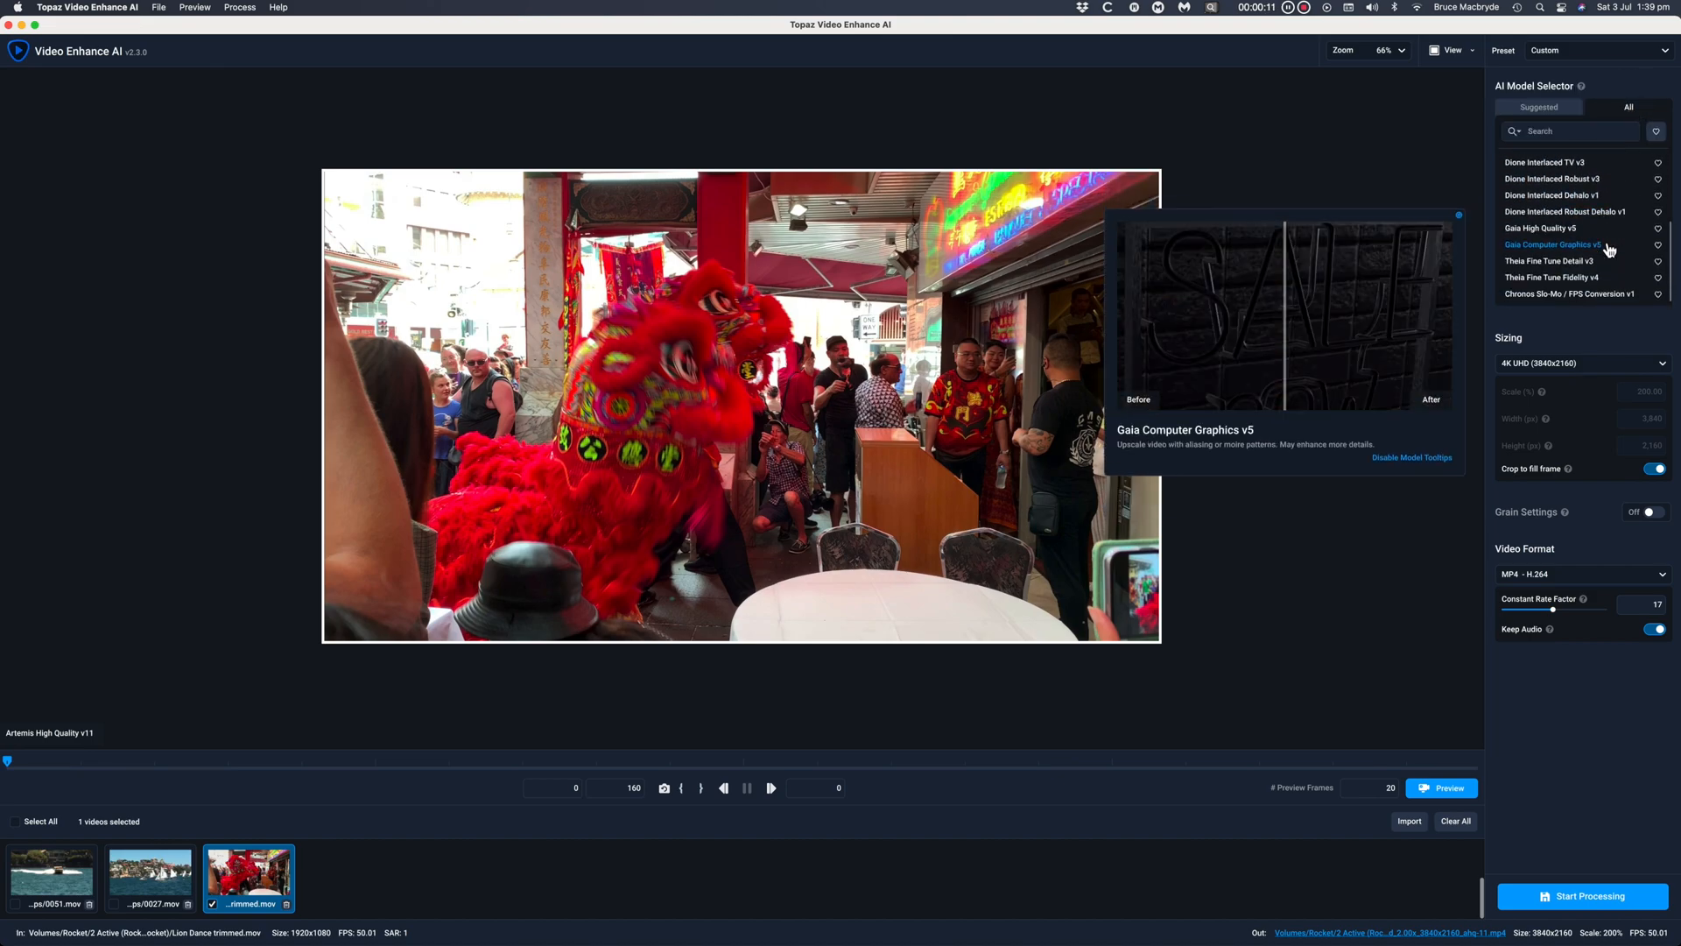
pyautogui.moveTo(1571, 295)
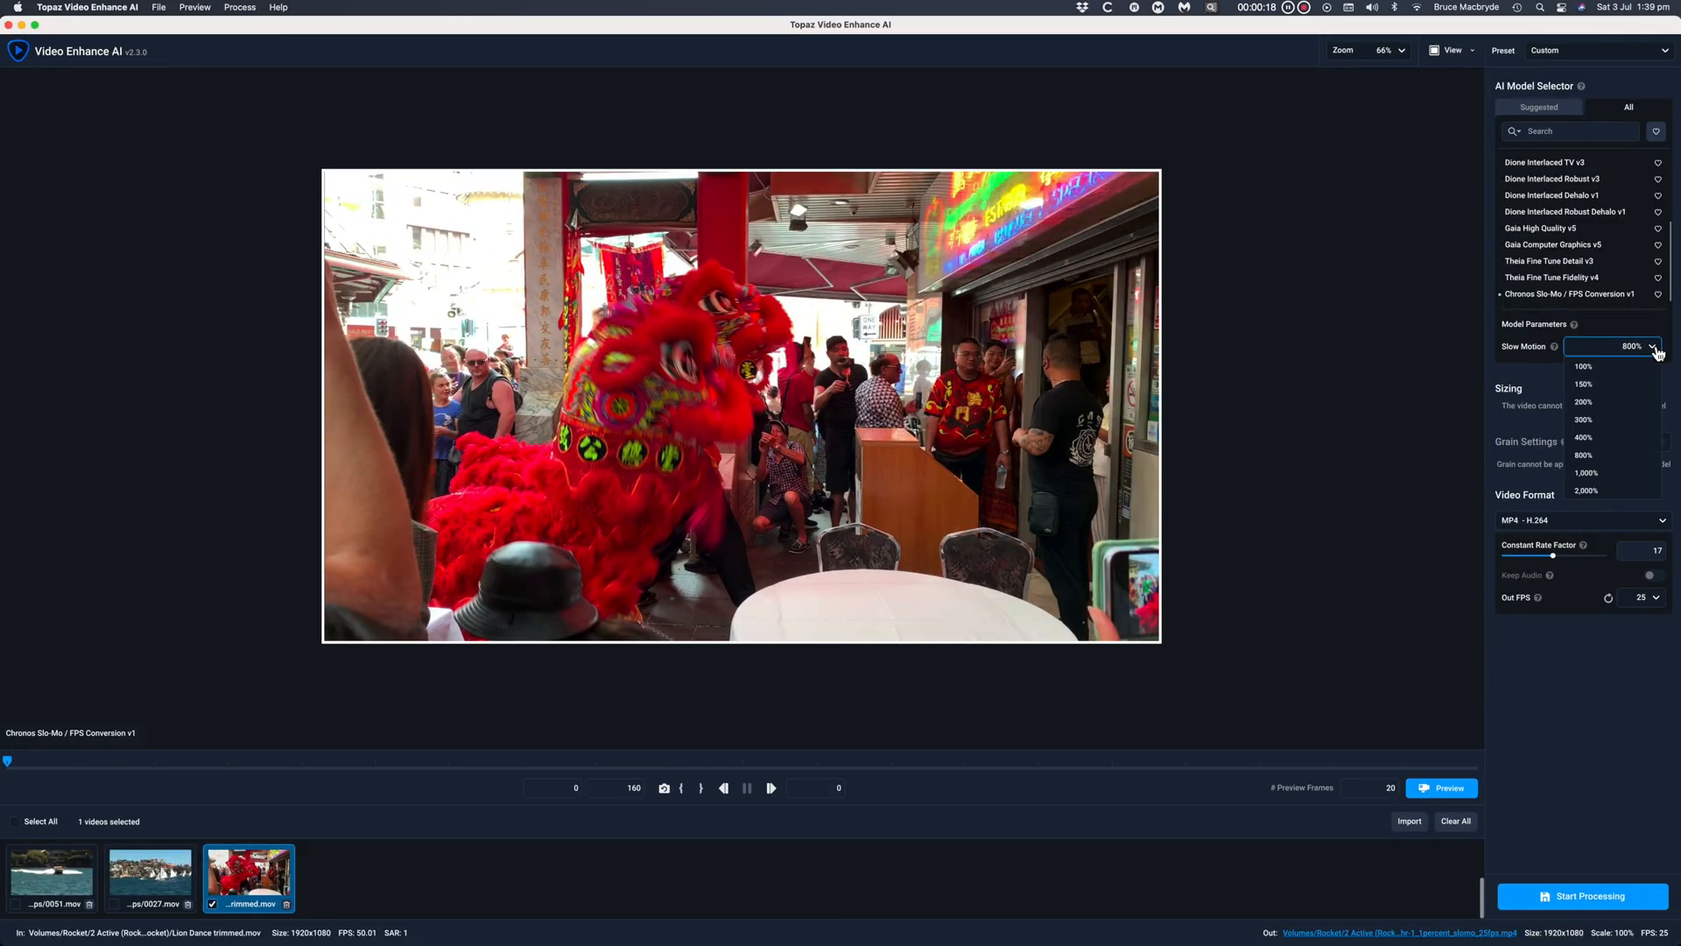
pyautogui.moveTo(1639, 352)
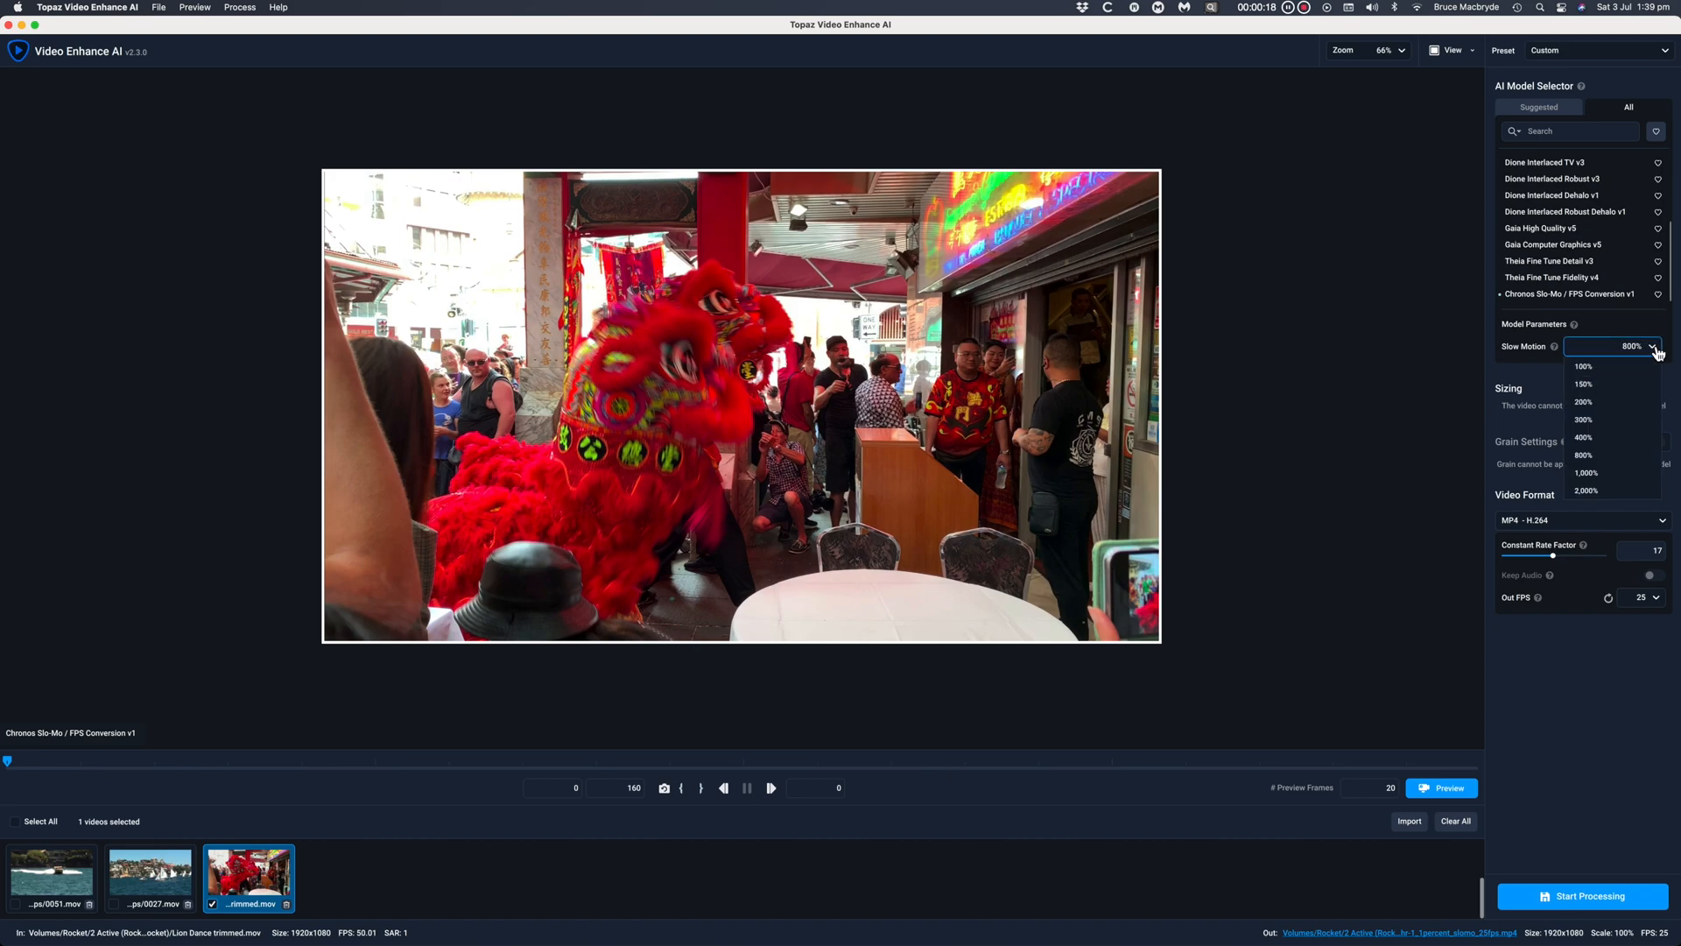
pyautogui.moveTo(1612, 418)
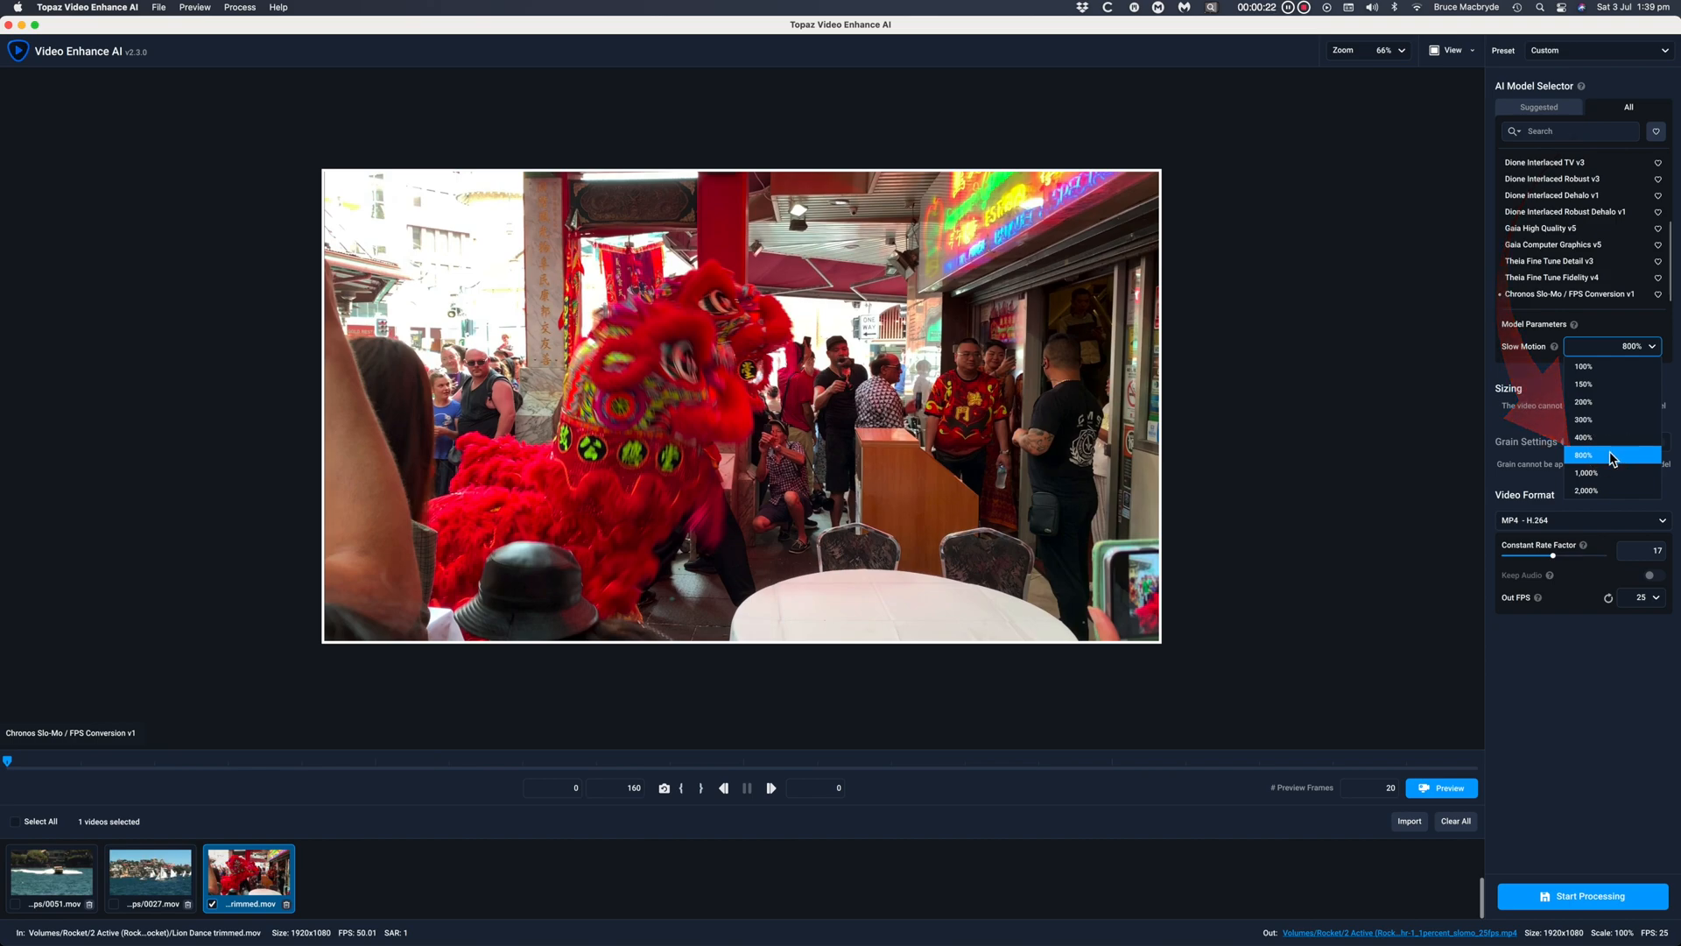
pyautogui.click(1585, 455)
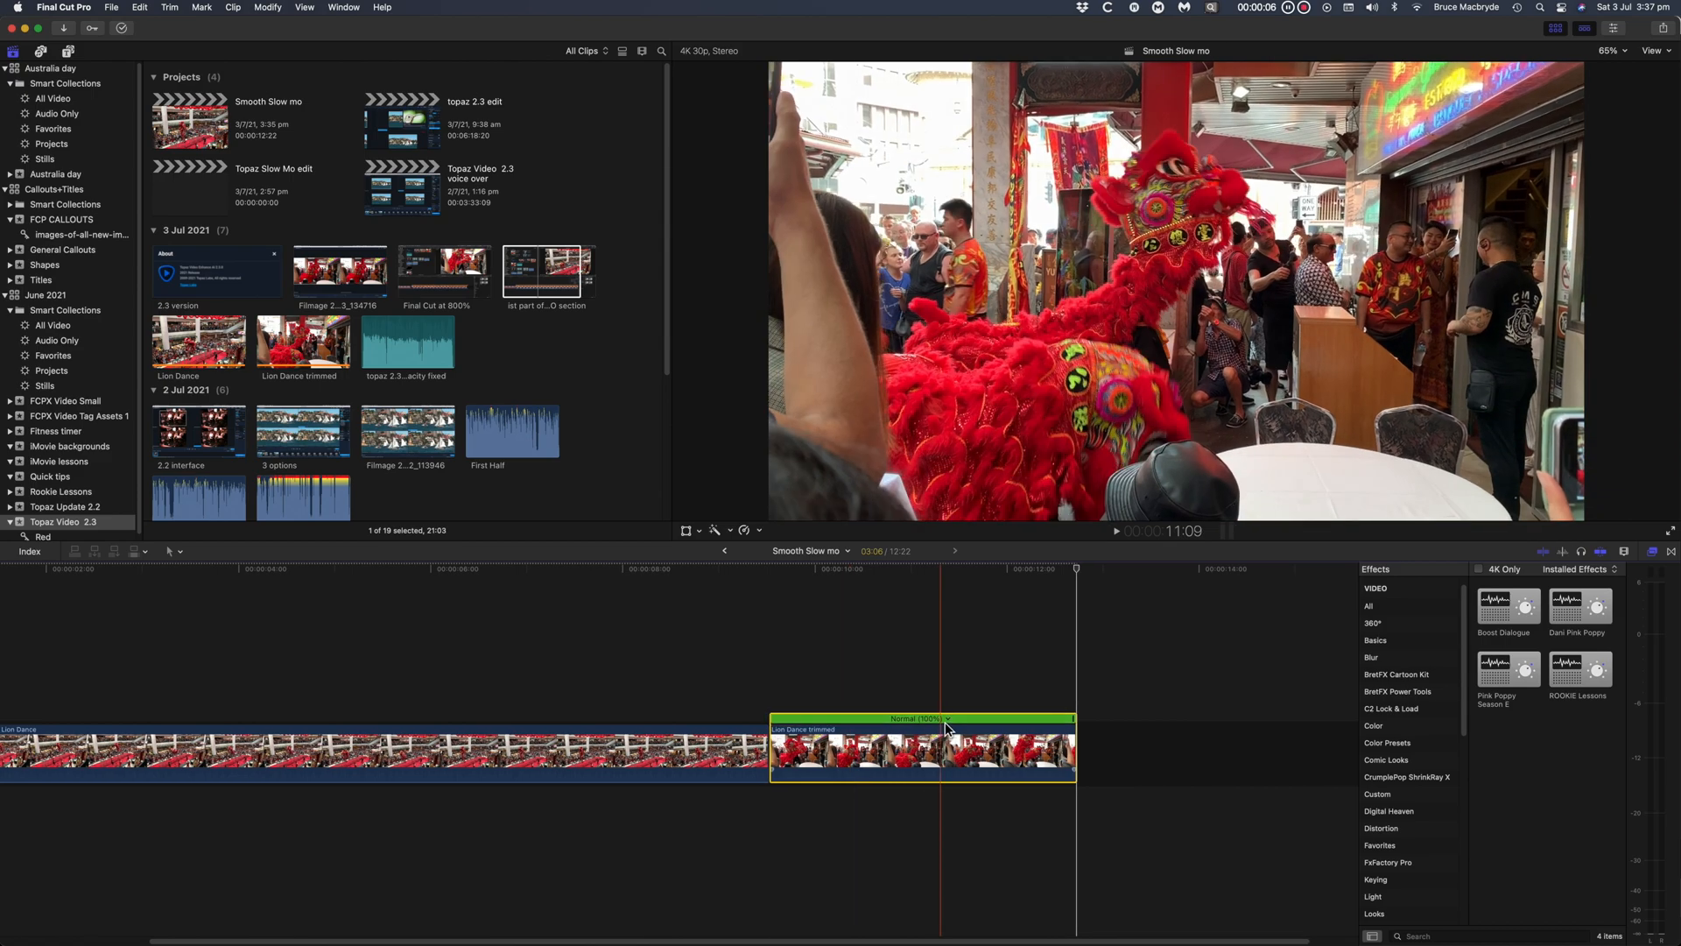
# - Set a custom slow speed of about 12% on the trimmed clip, then open Retime Video Quality options
pyautogui.click(948, 718)
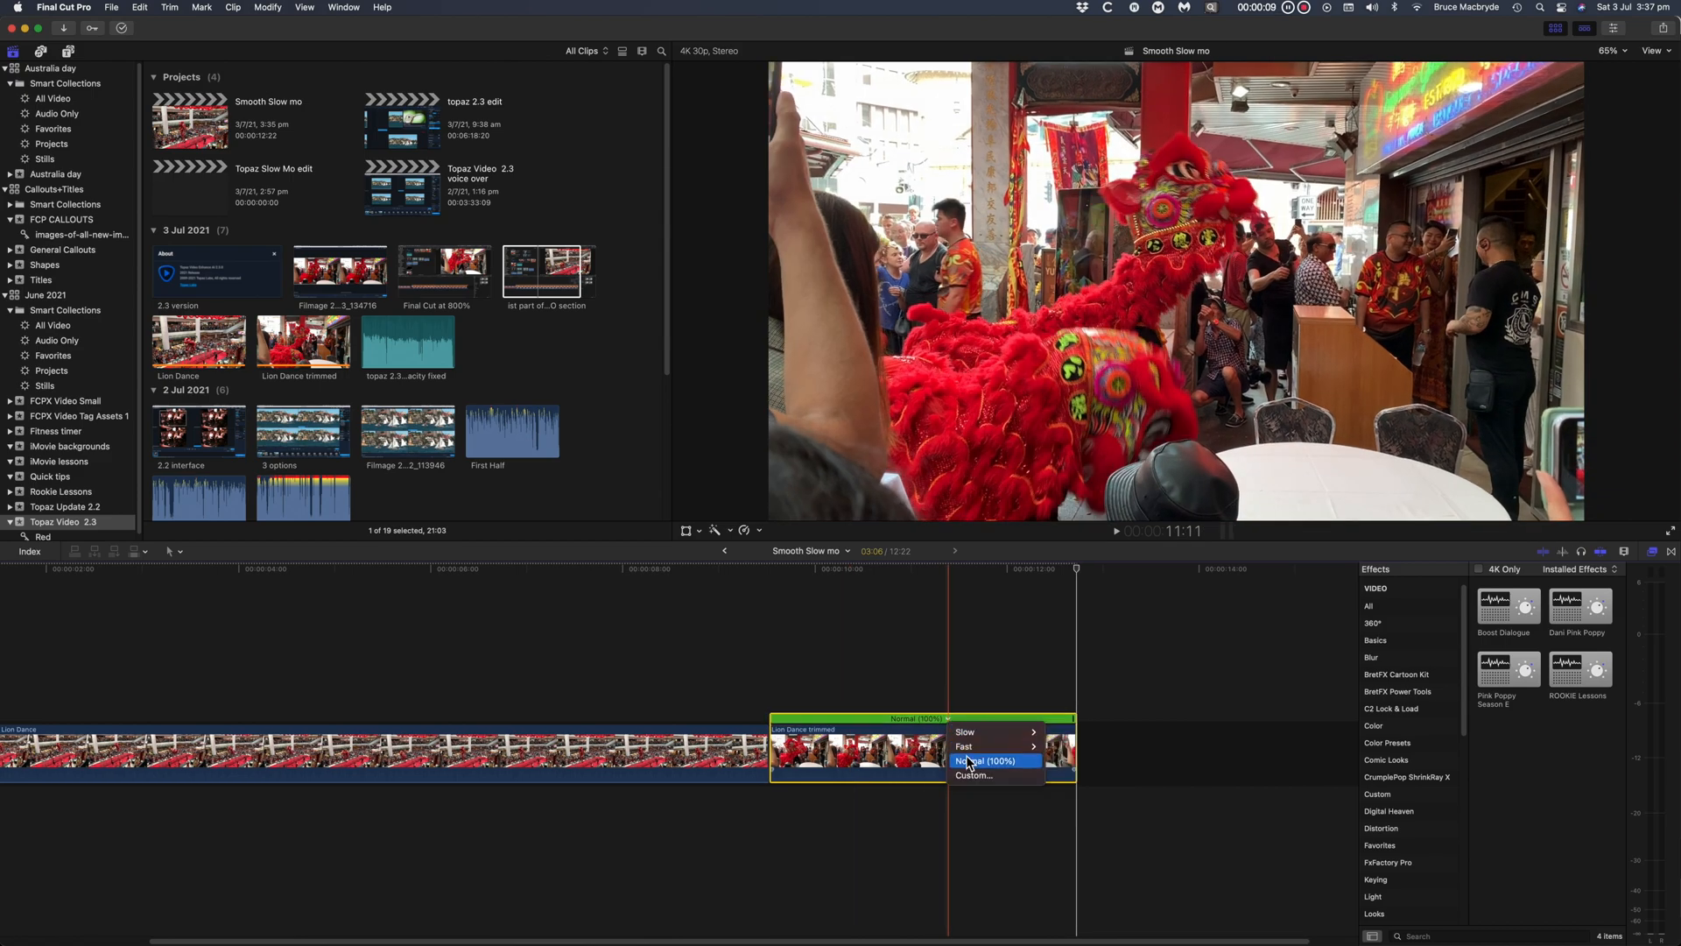
pyautogui.click(973, 775)
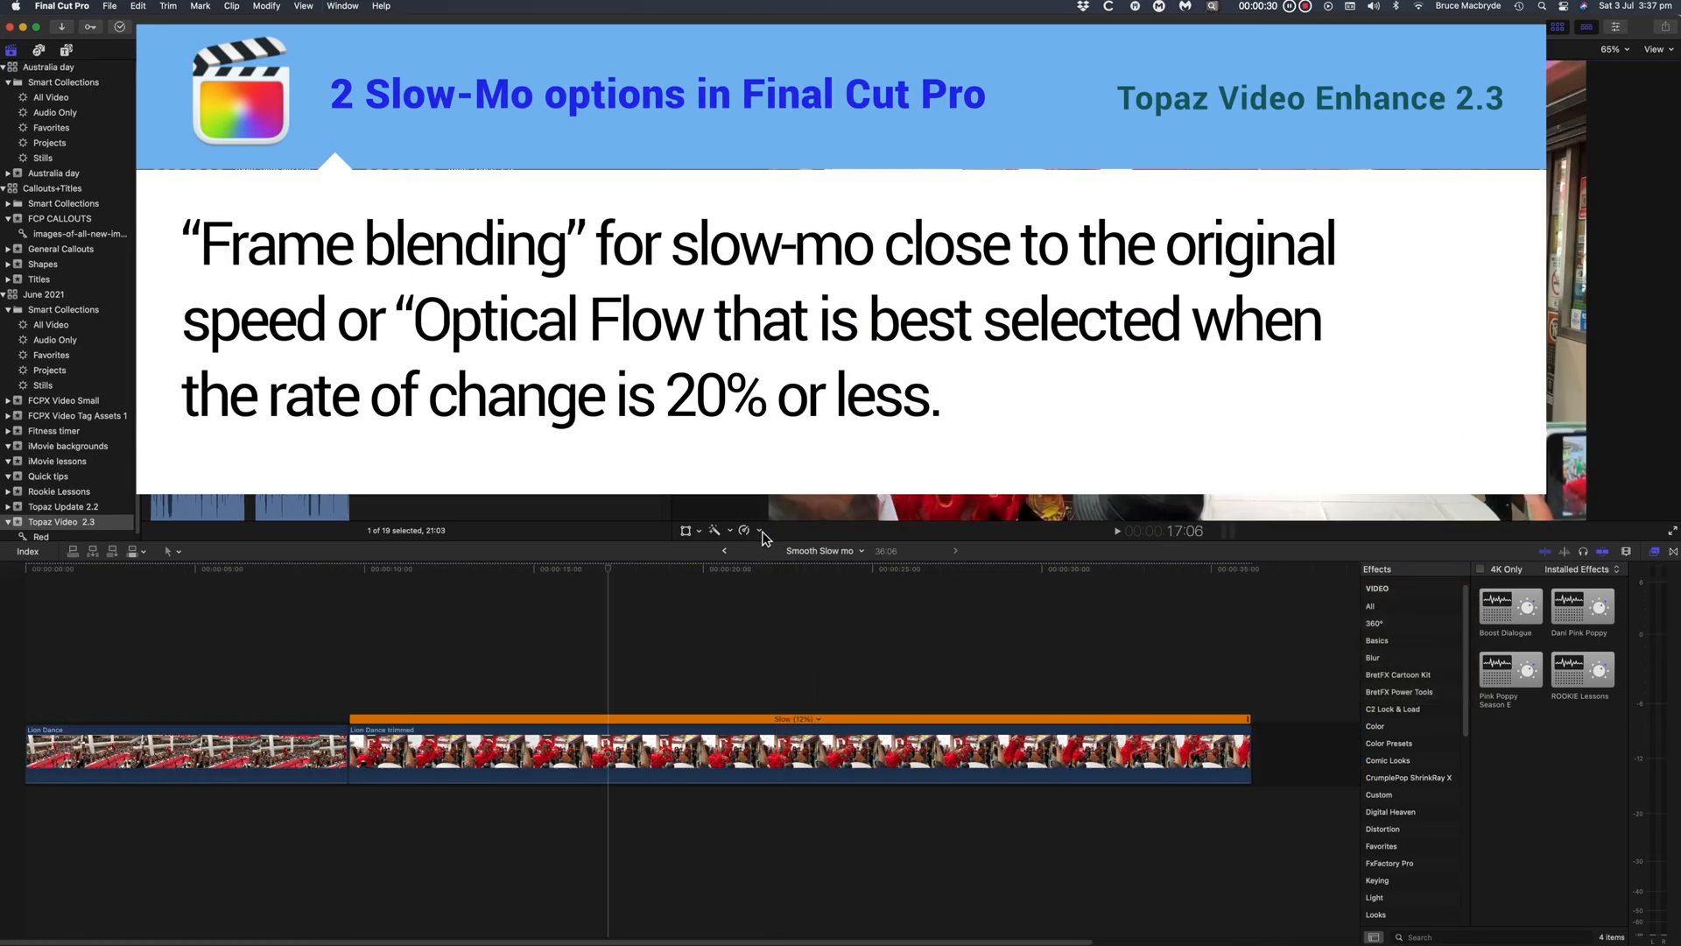
pyautogui.click(715, 530)
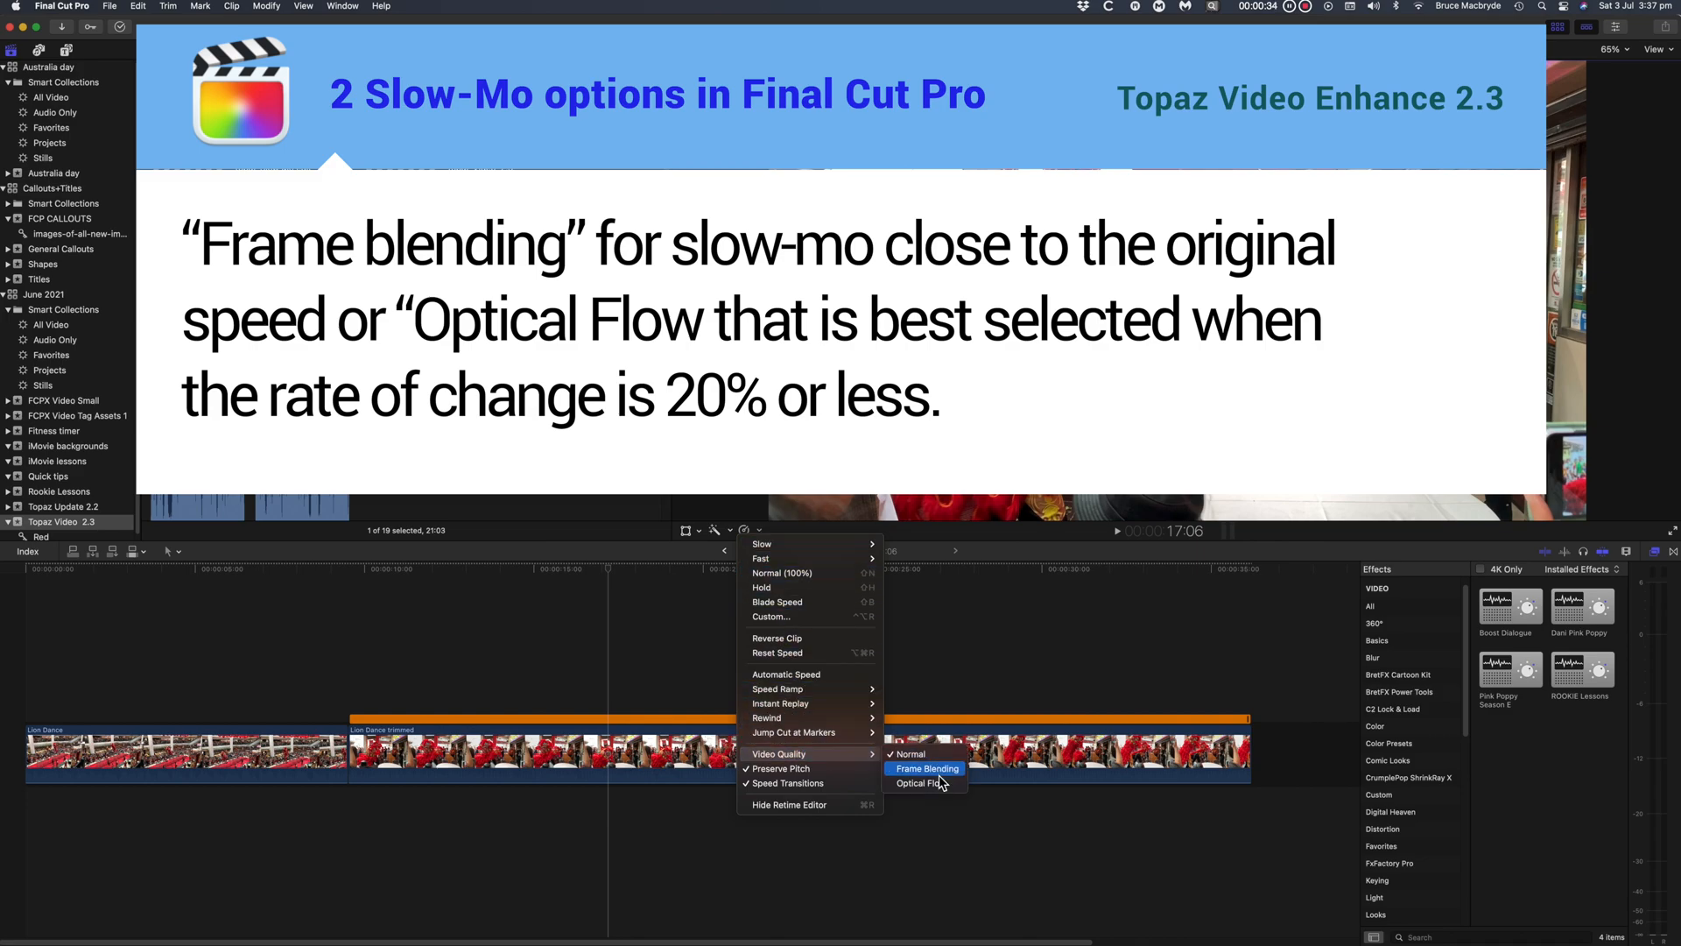
pyautogui.moveTo(925, 783)
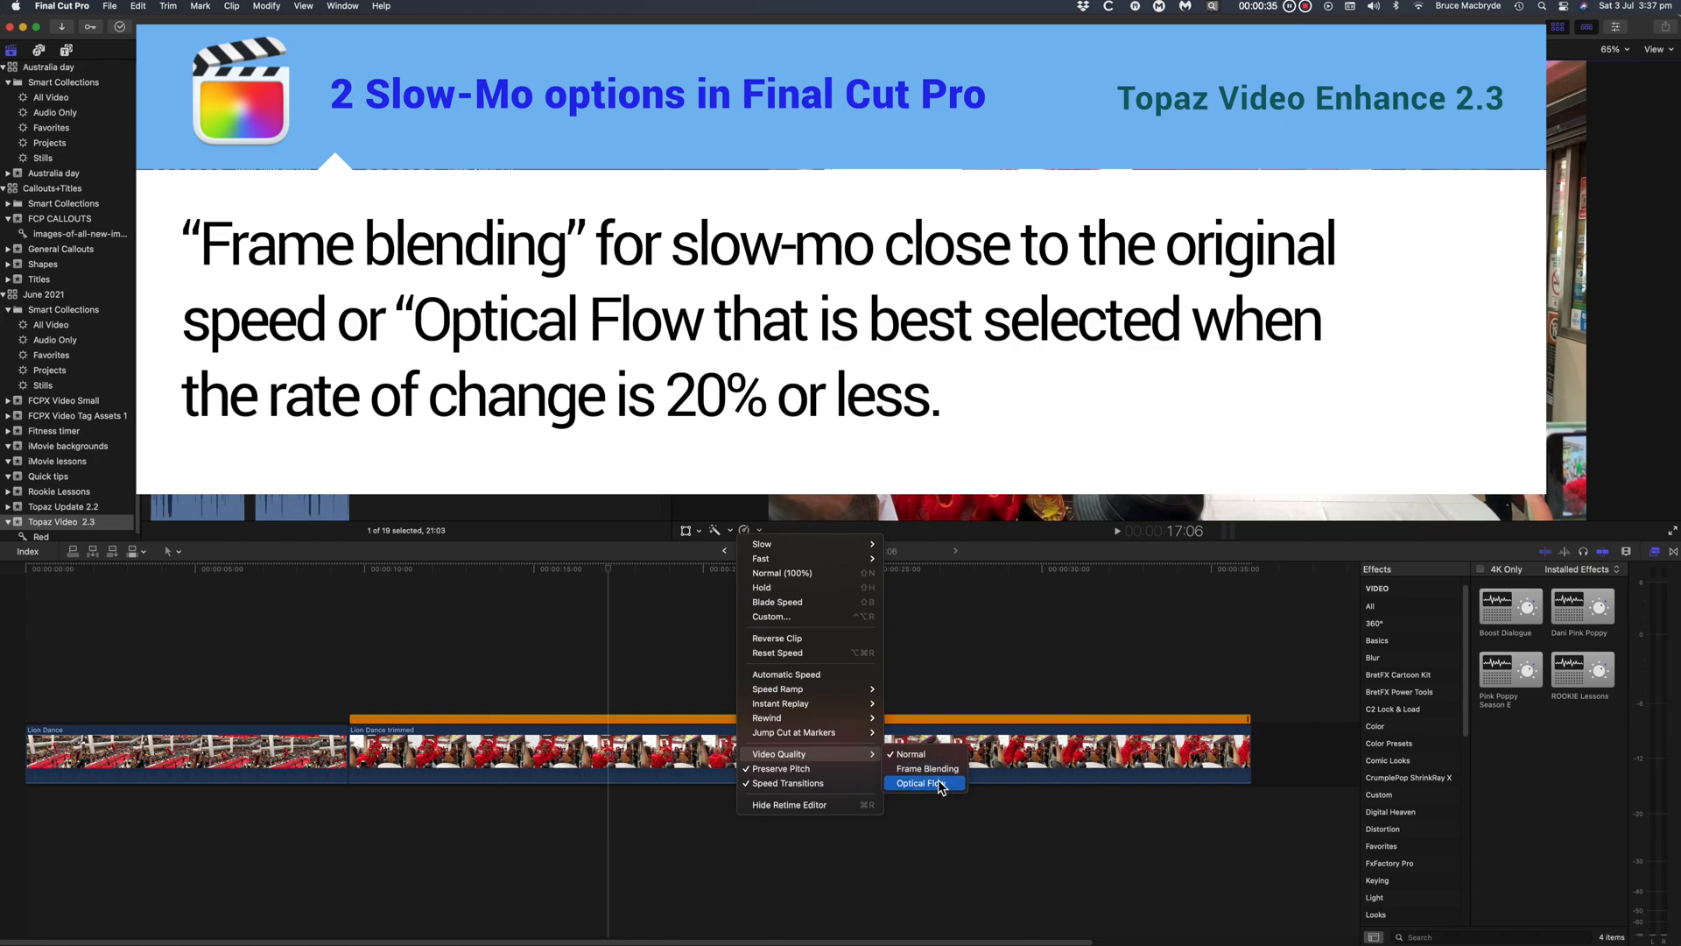
pyautogui.click(914, 783)
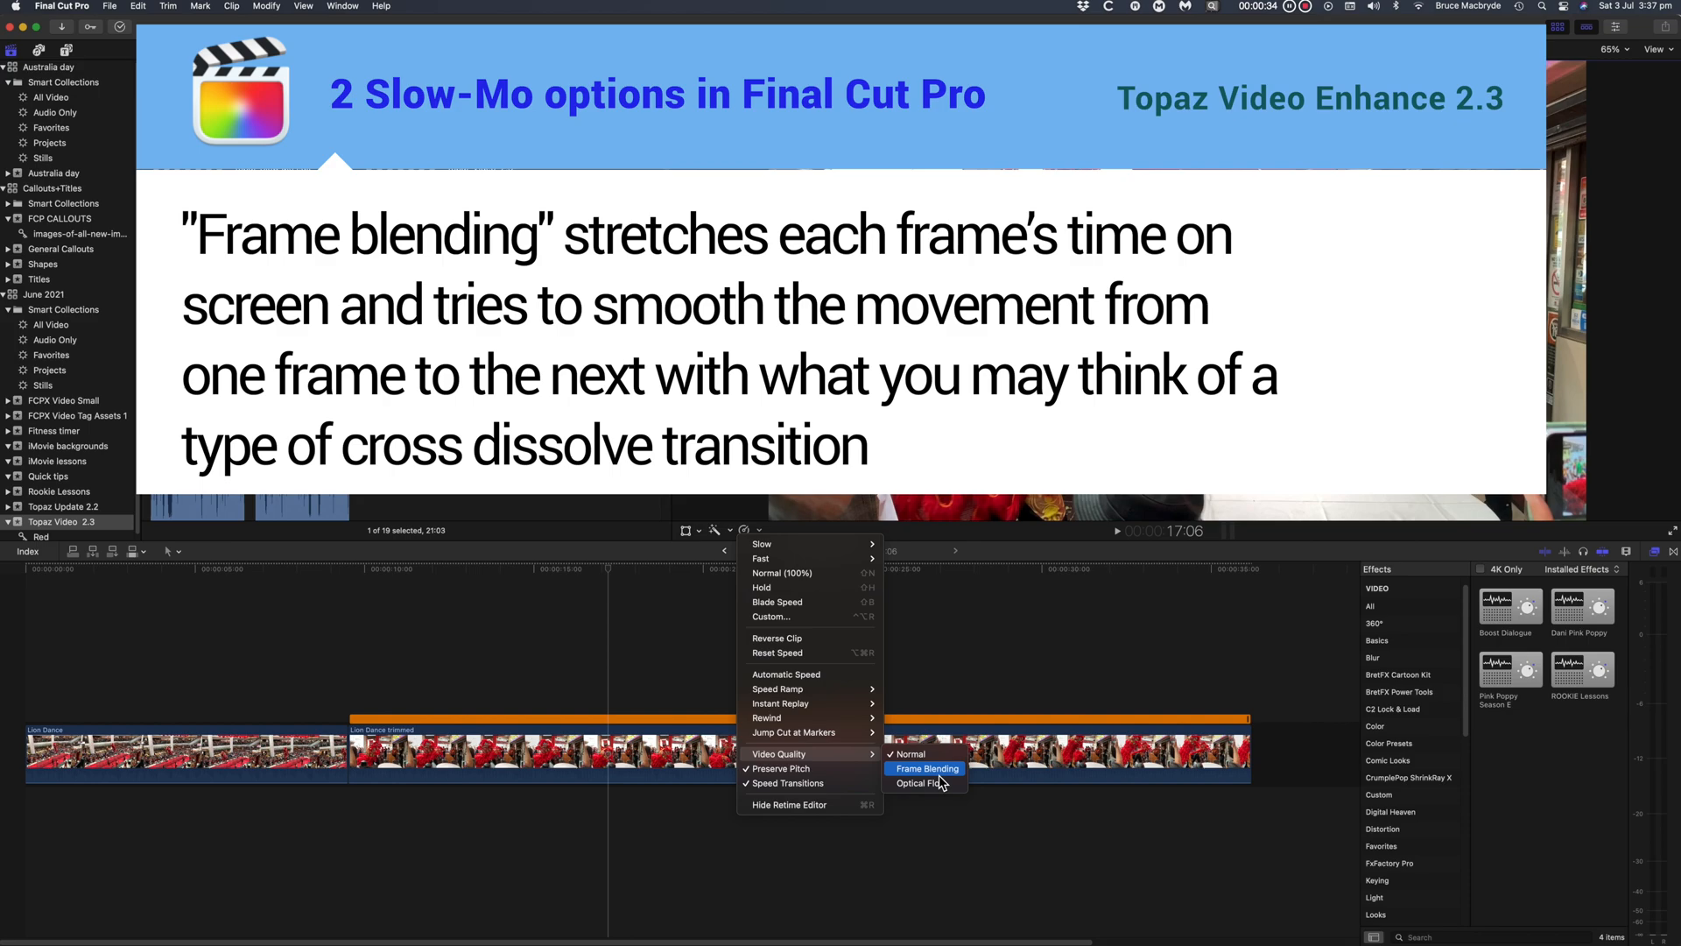
pyautogui.moveTo(920, 782)
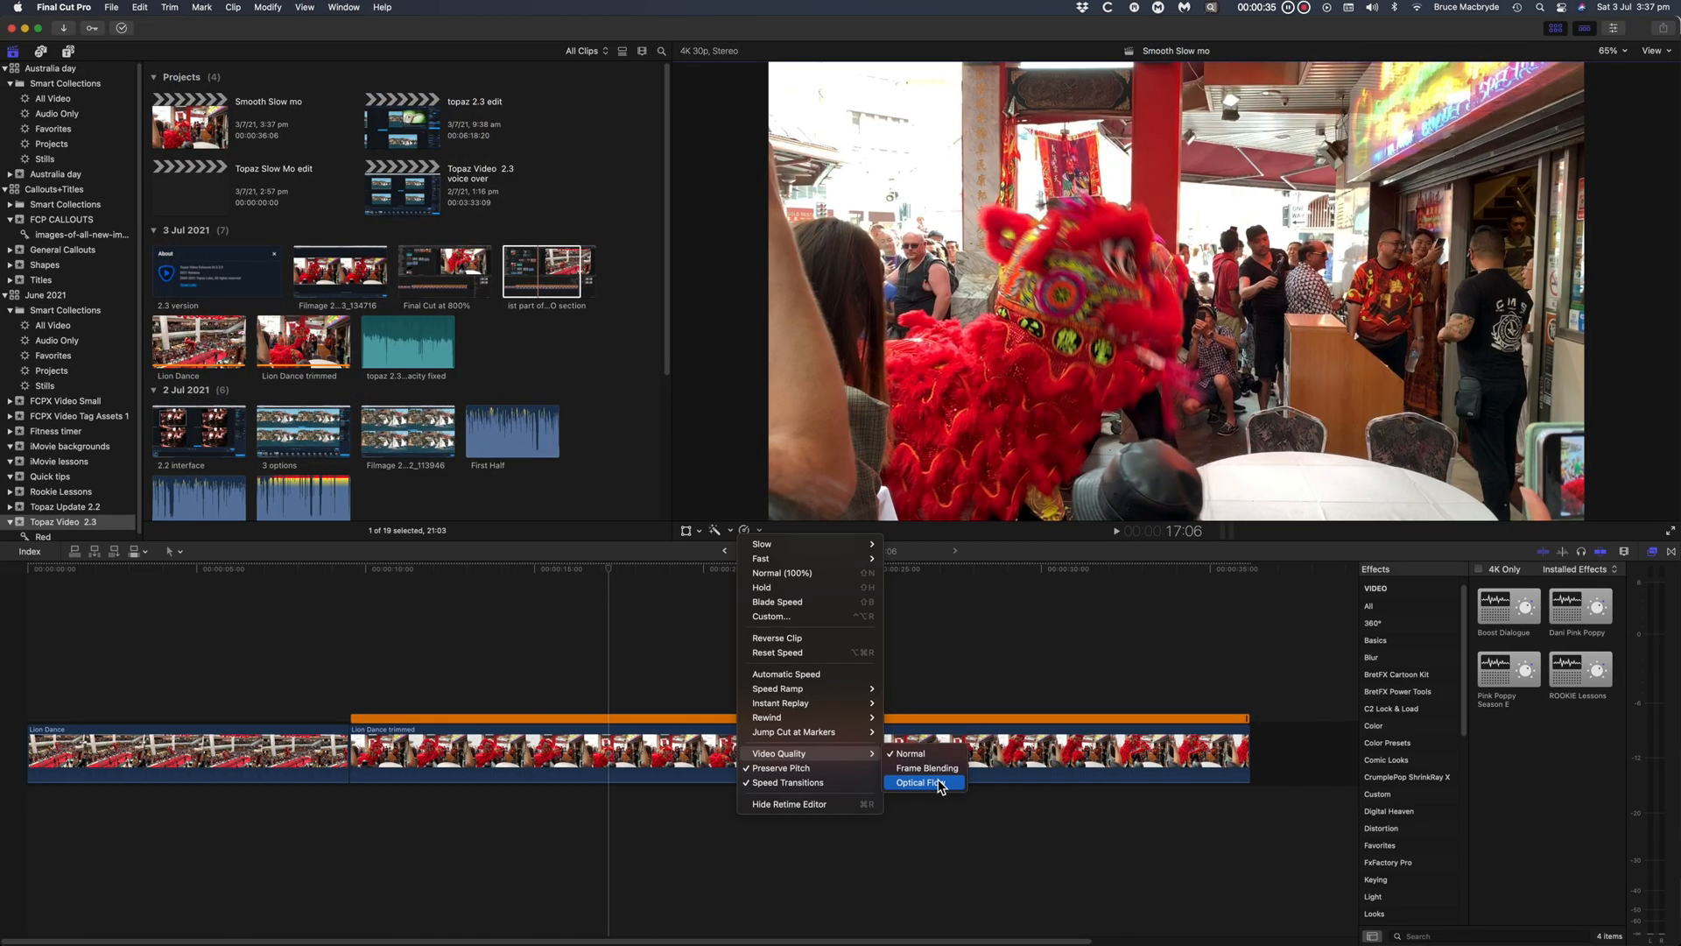
# - Give the trimmed Lion Dance clip a custom slow speed of about 12%
pyautogui.click(923, 782)
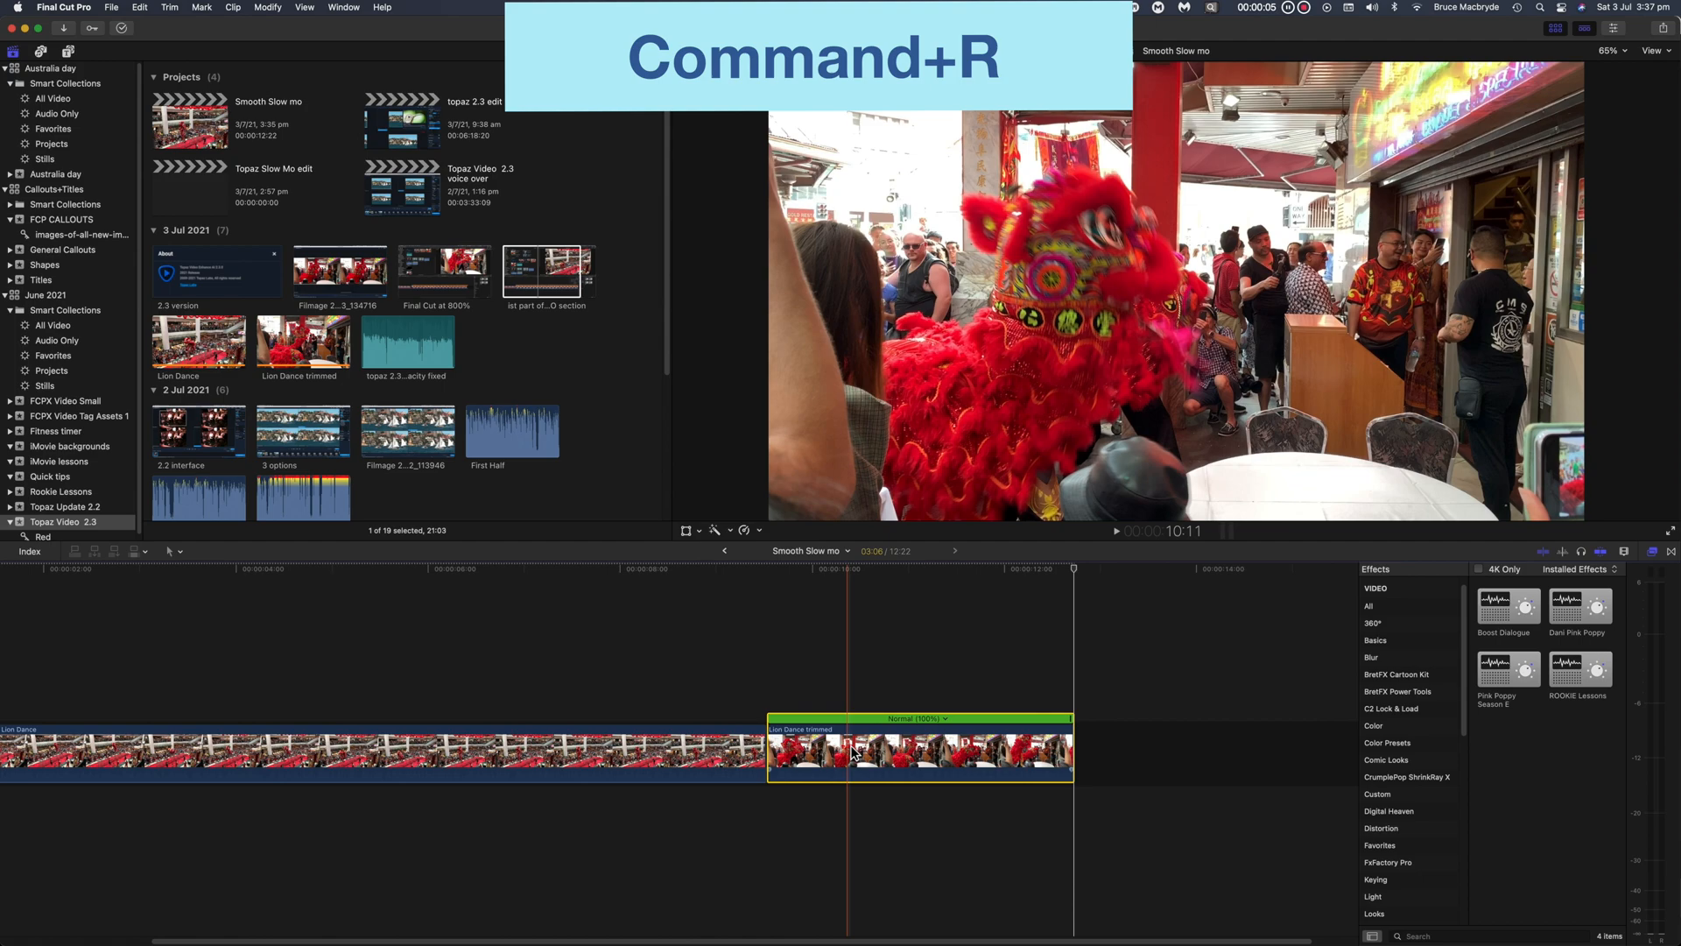
pyautogui.click(917, 718)
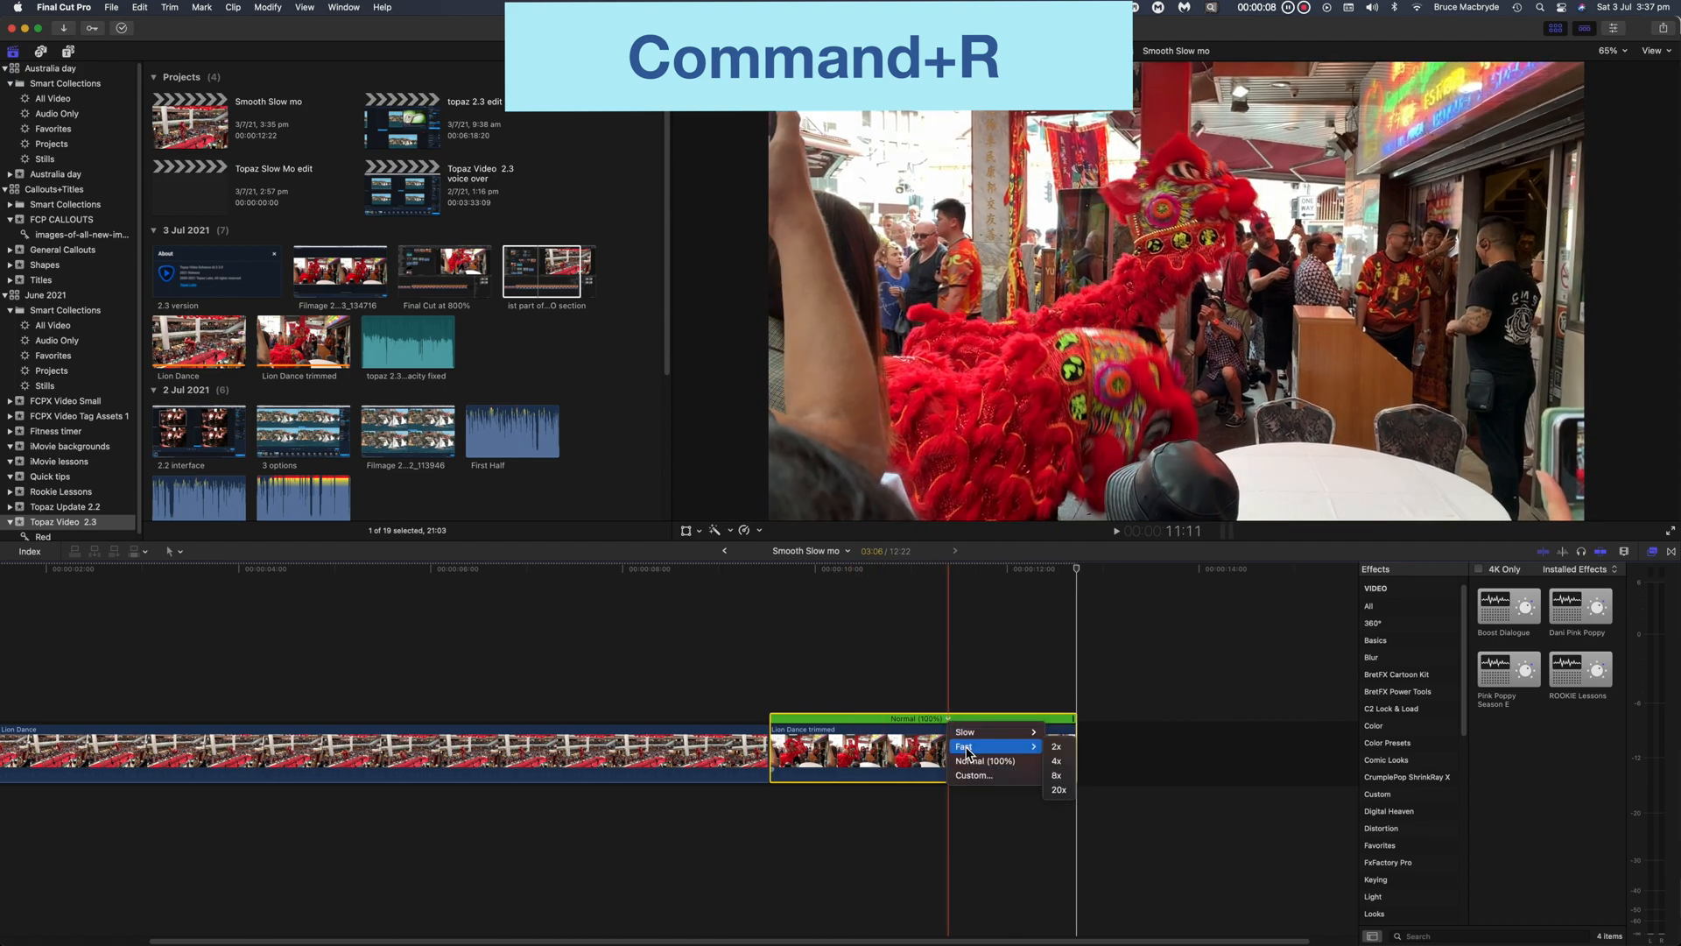
pyautogui.moveTo(970, 776)
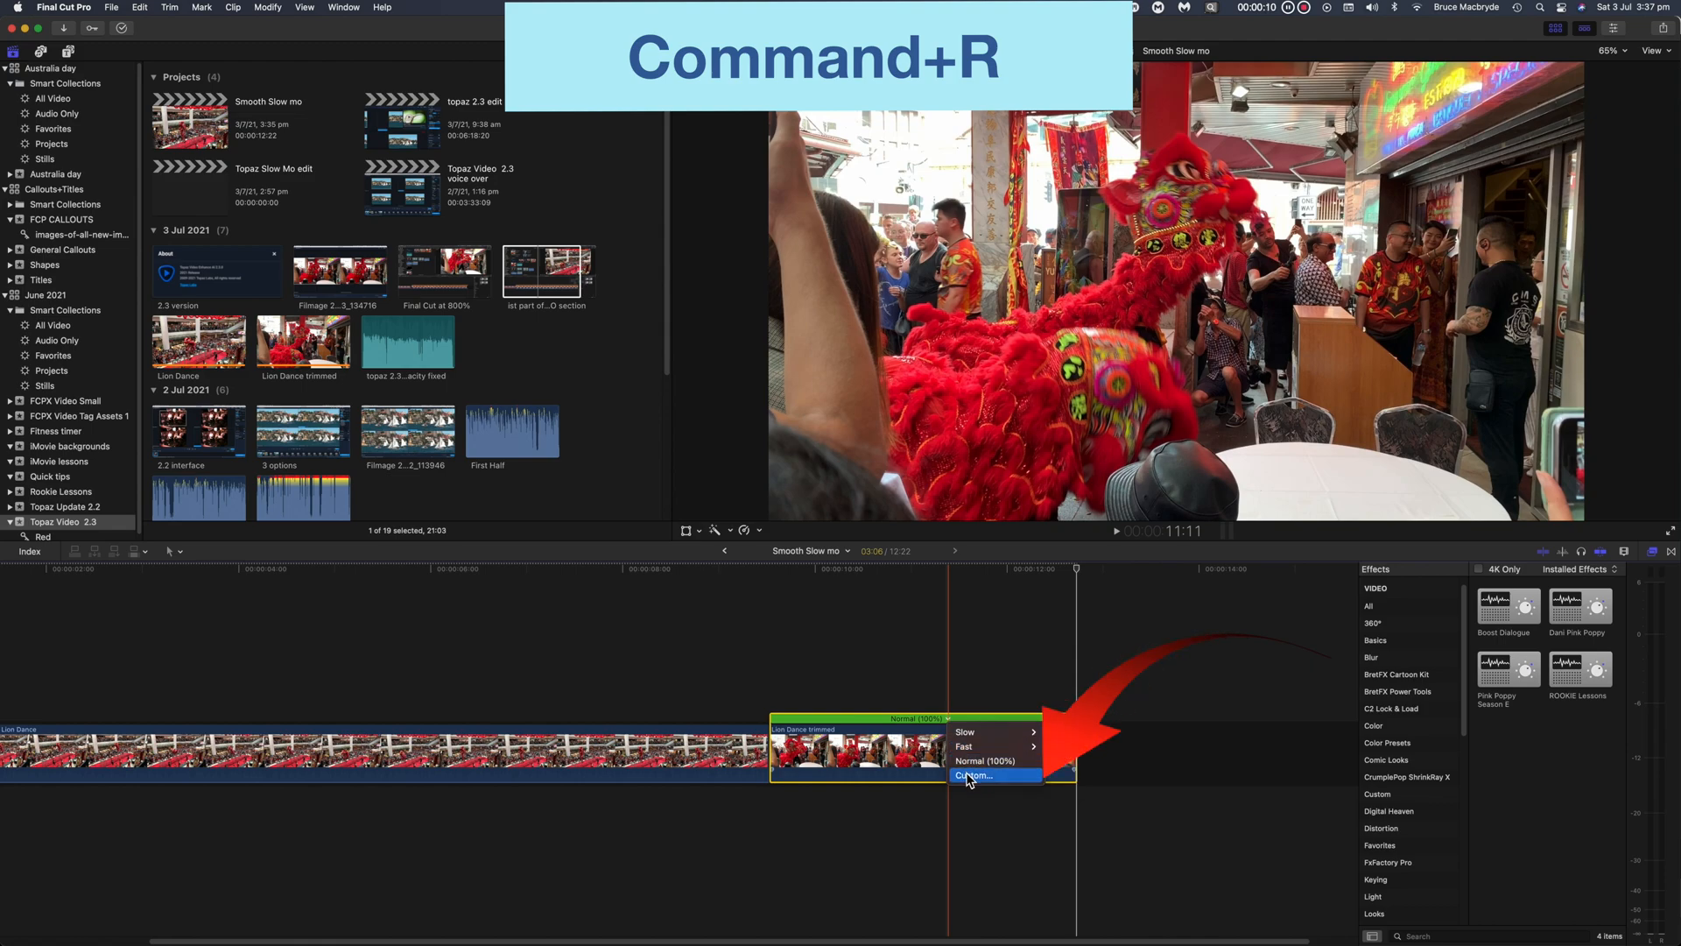
pyautogui.click(971, 775)
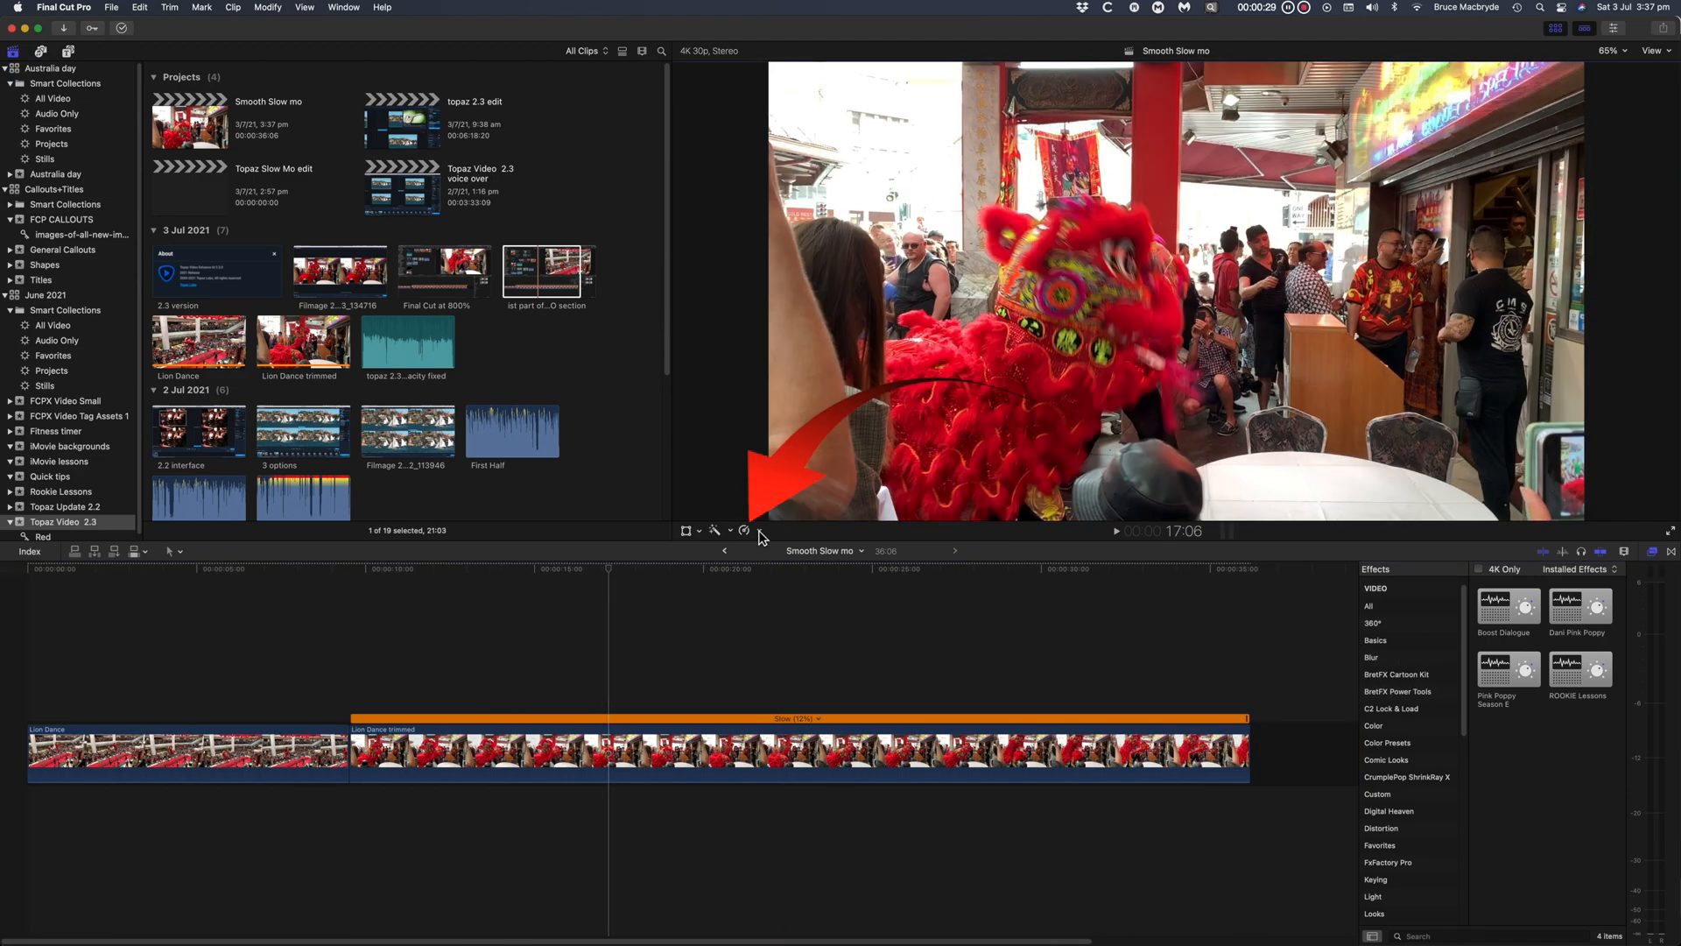
# - Set the clip's Retime Video Quality to frame blending and play the slowed clip
pyautogui.click(713, 531)
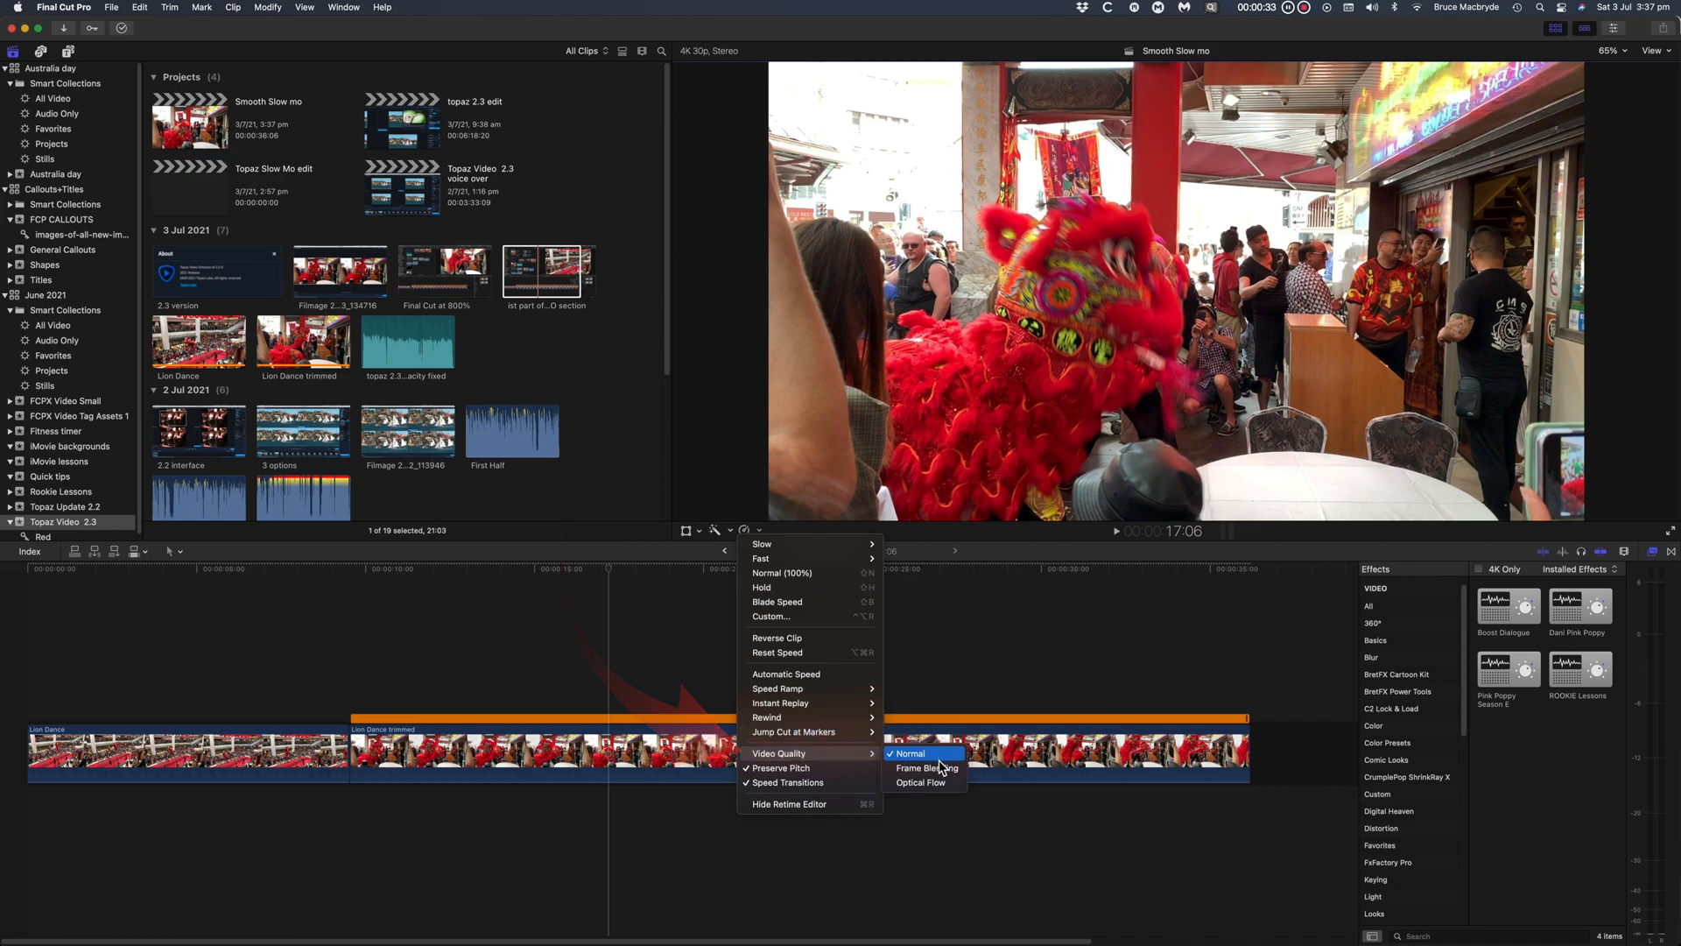
pyautogui.click(921, 782)
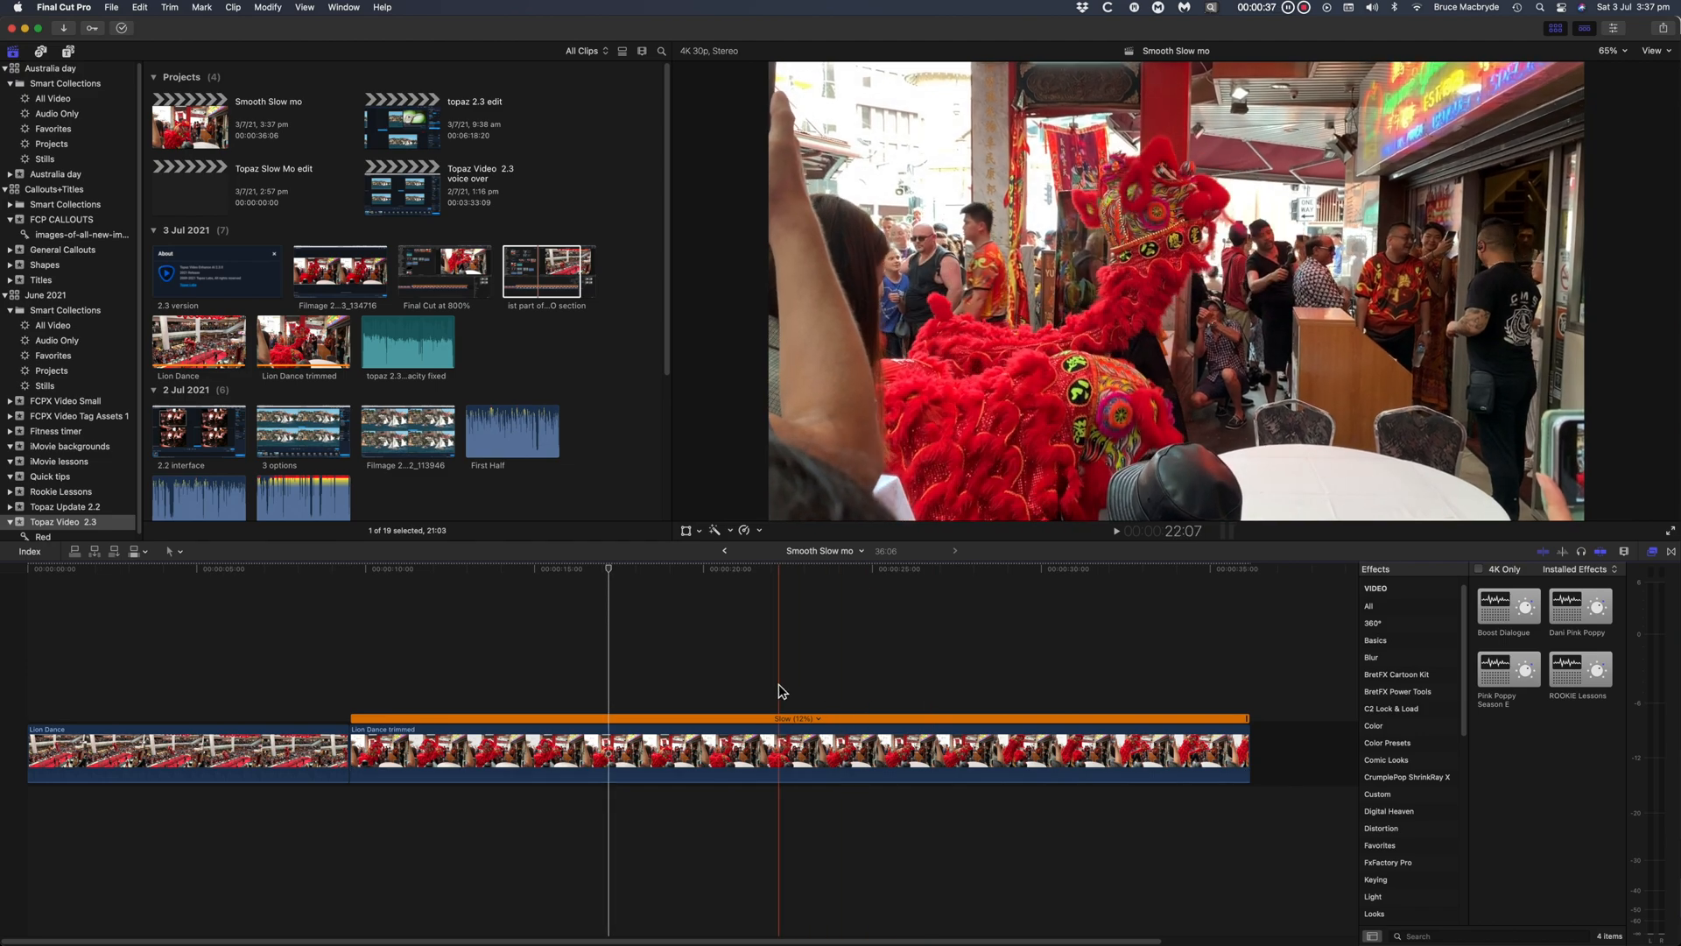
pyautogui.click(670, 677)
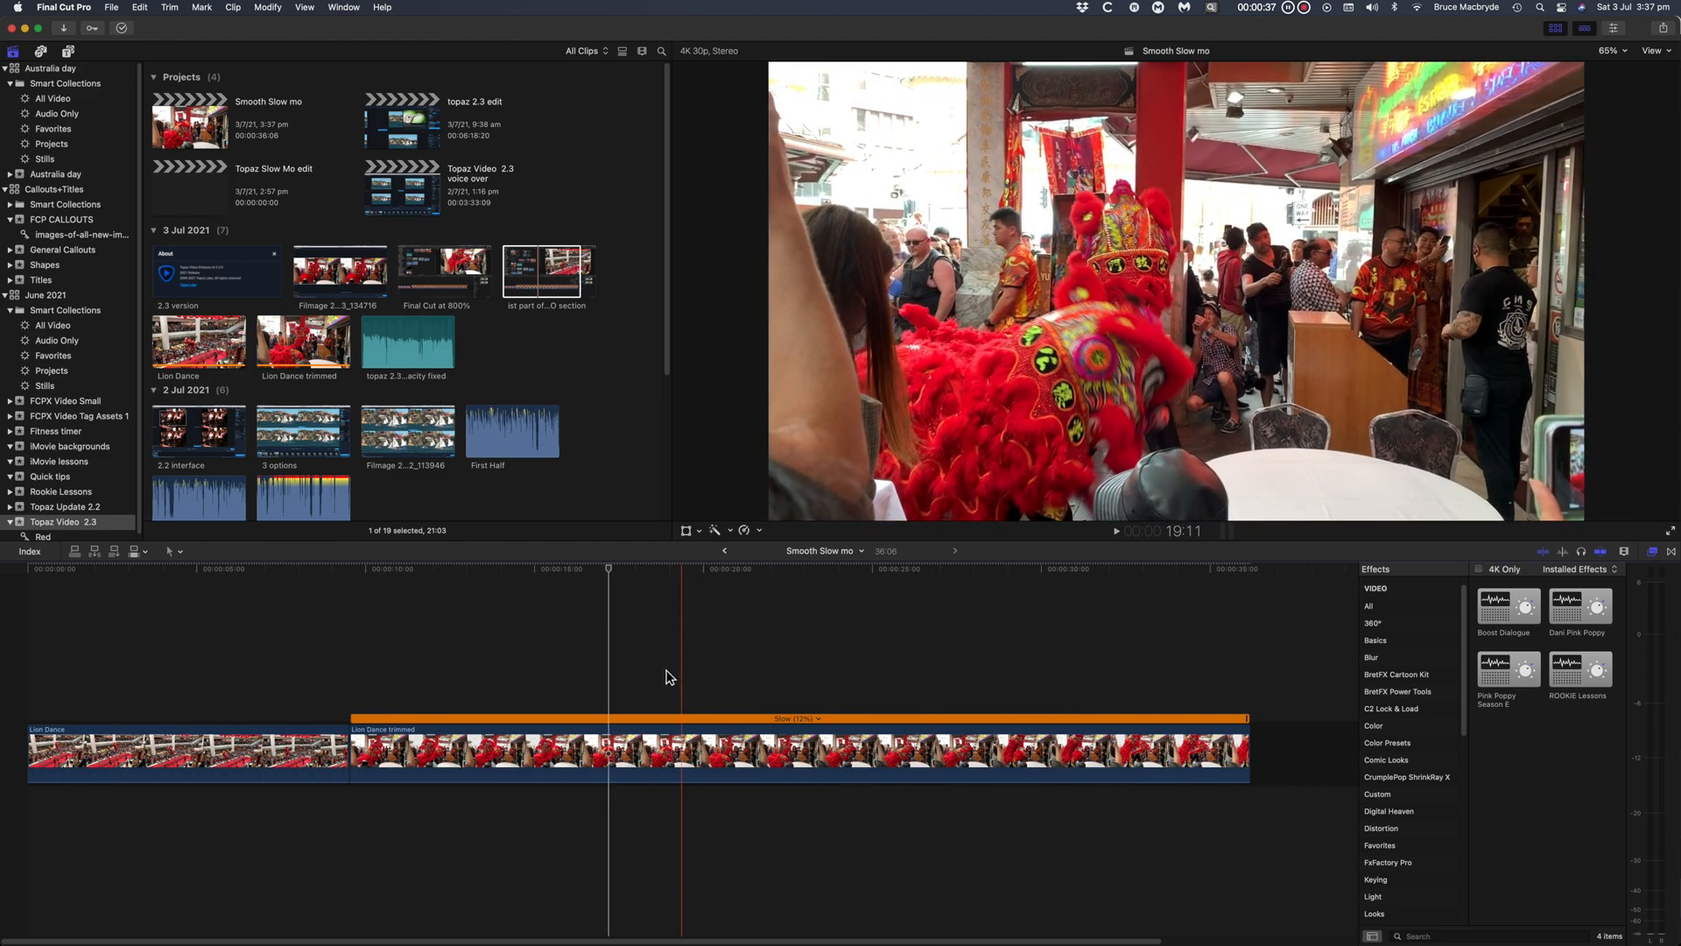
pyautogui.moveTo(691, 741)
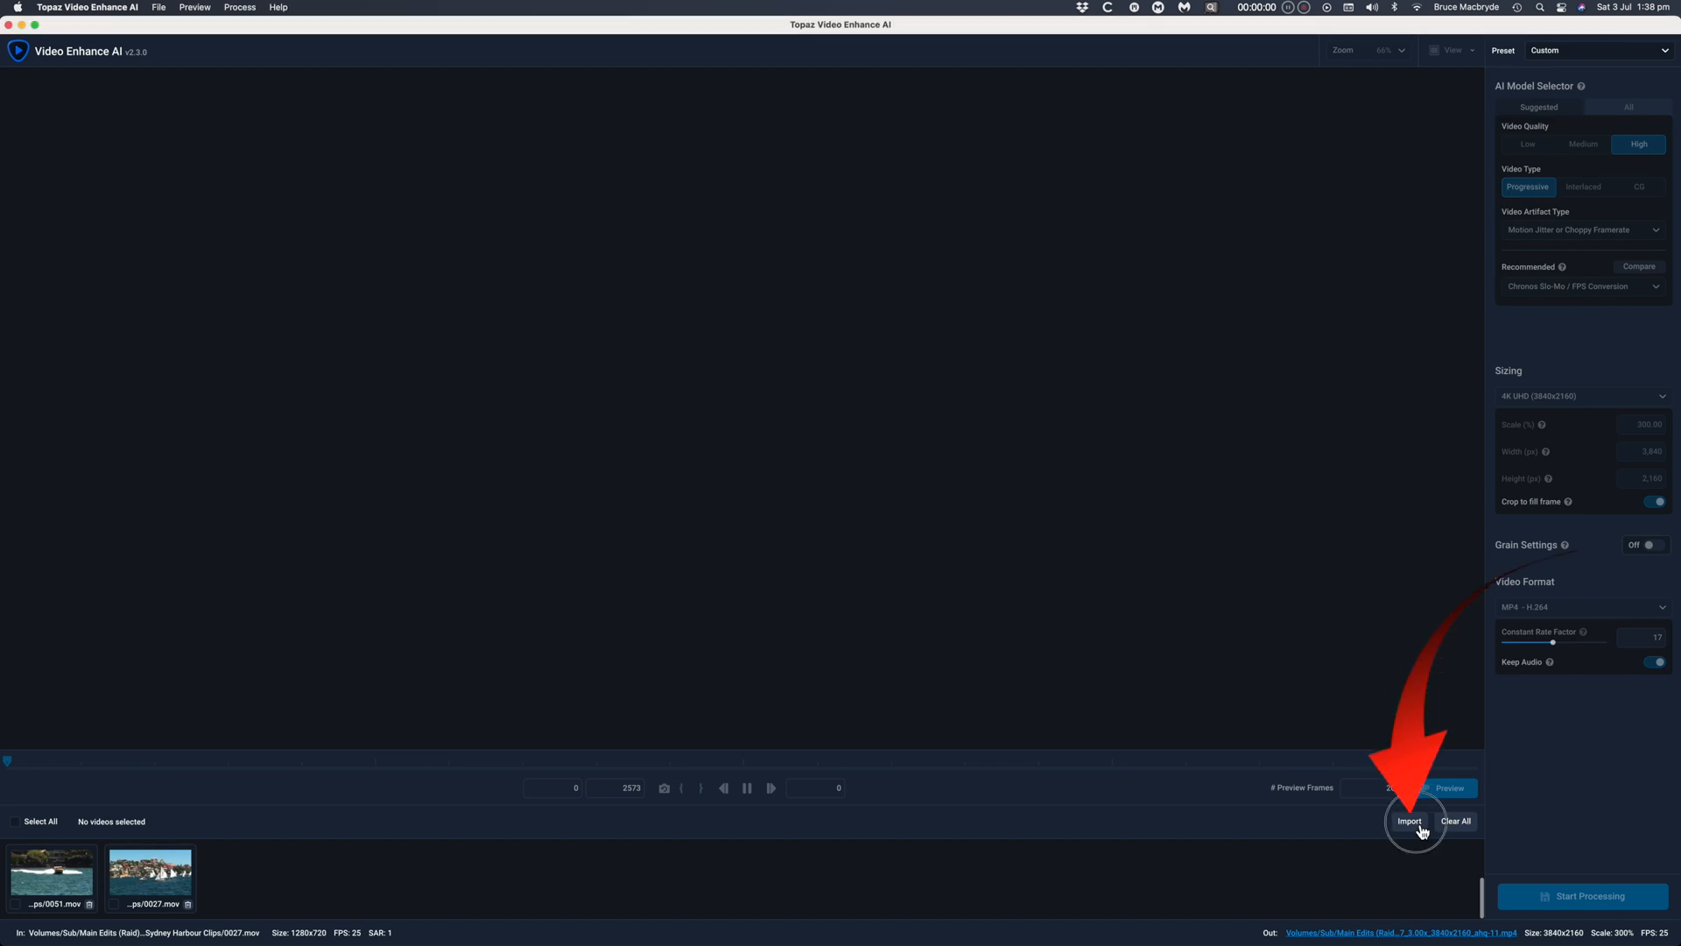
# - Import Lion Dance trimmed.mov into Topaz Video Enhance AI
pyautogui.click(1409, 821)
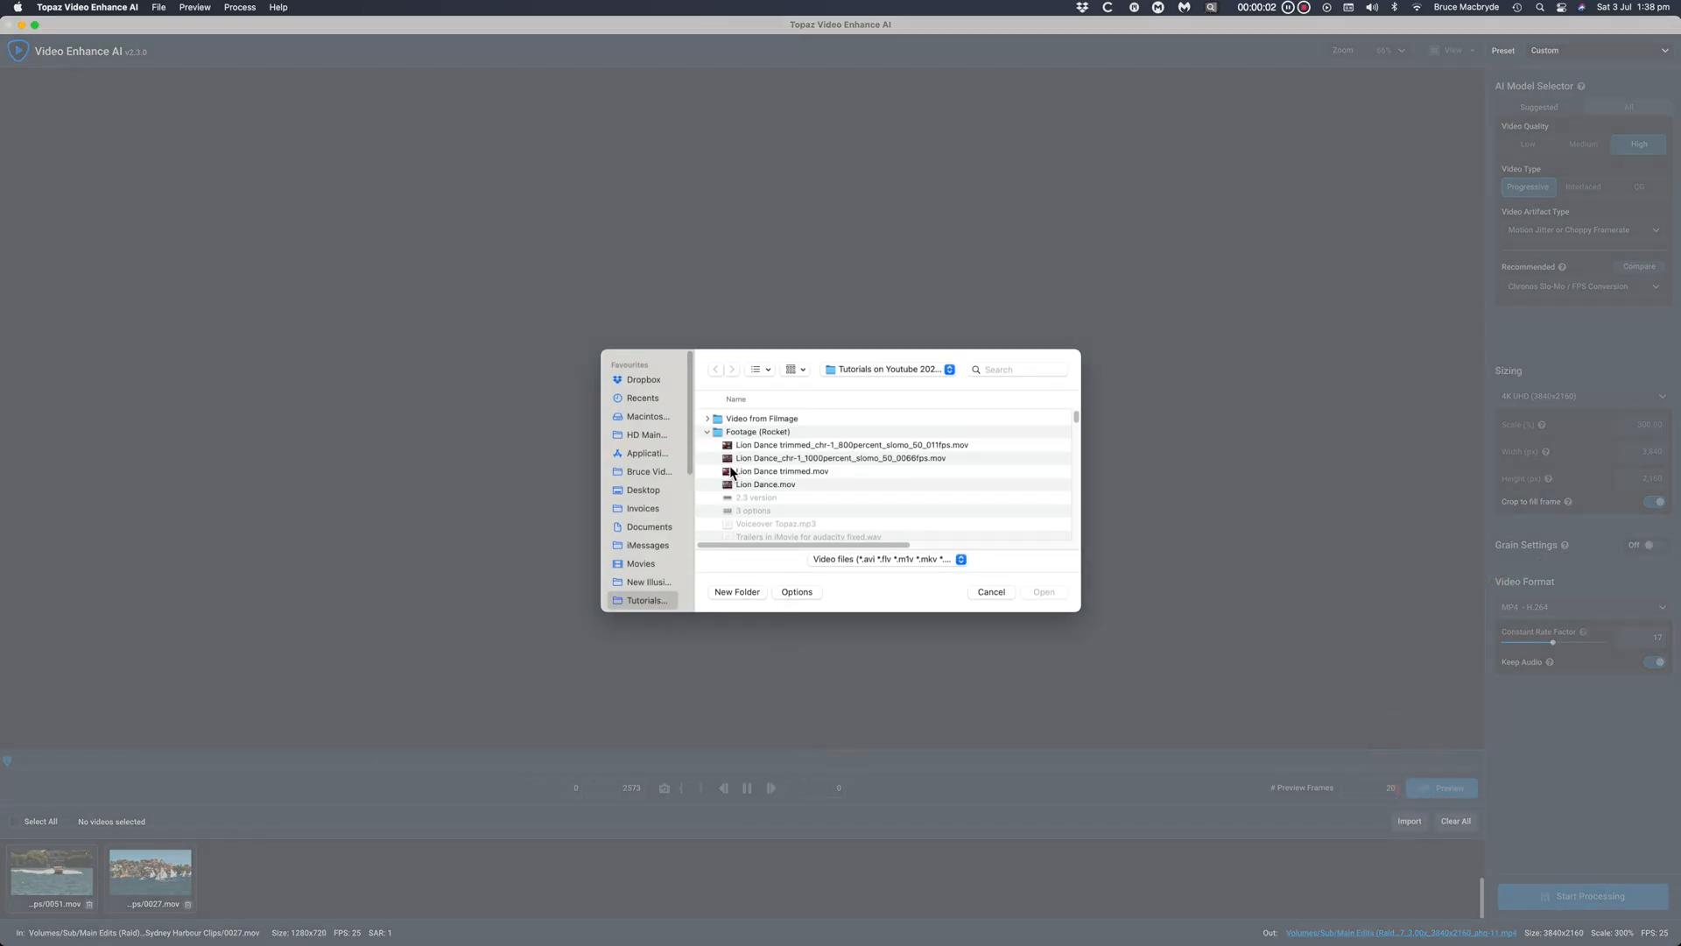
pyautogui.click(783, 471)
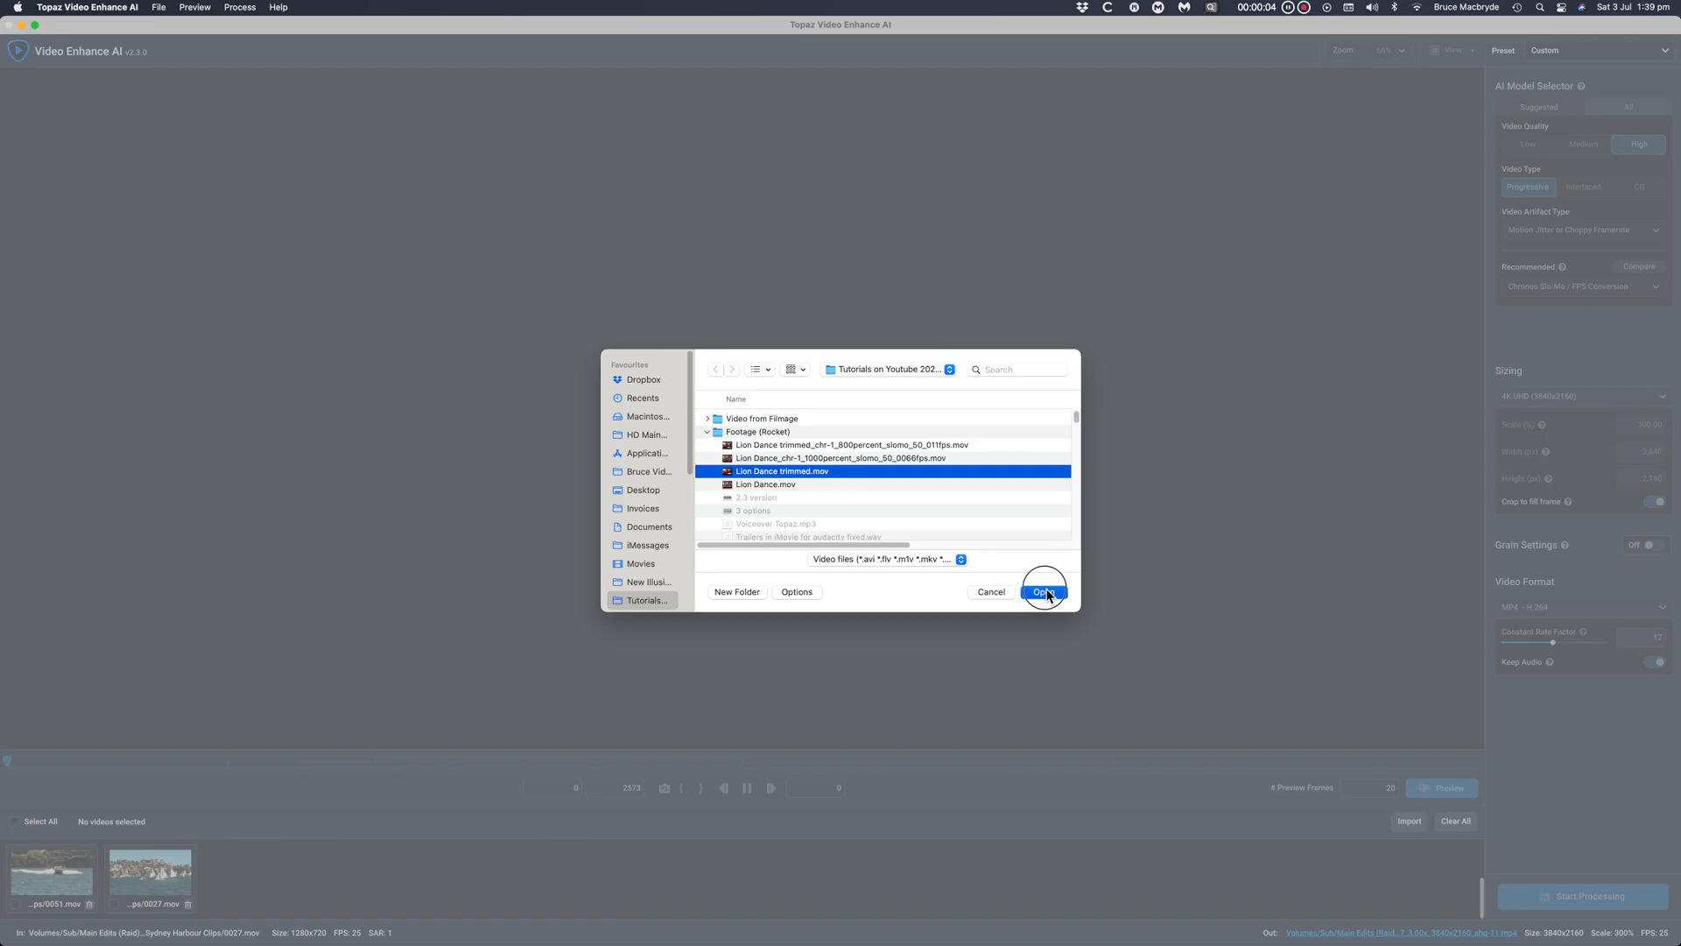
pyautogui.click(1043, 592)
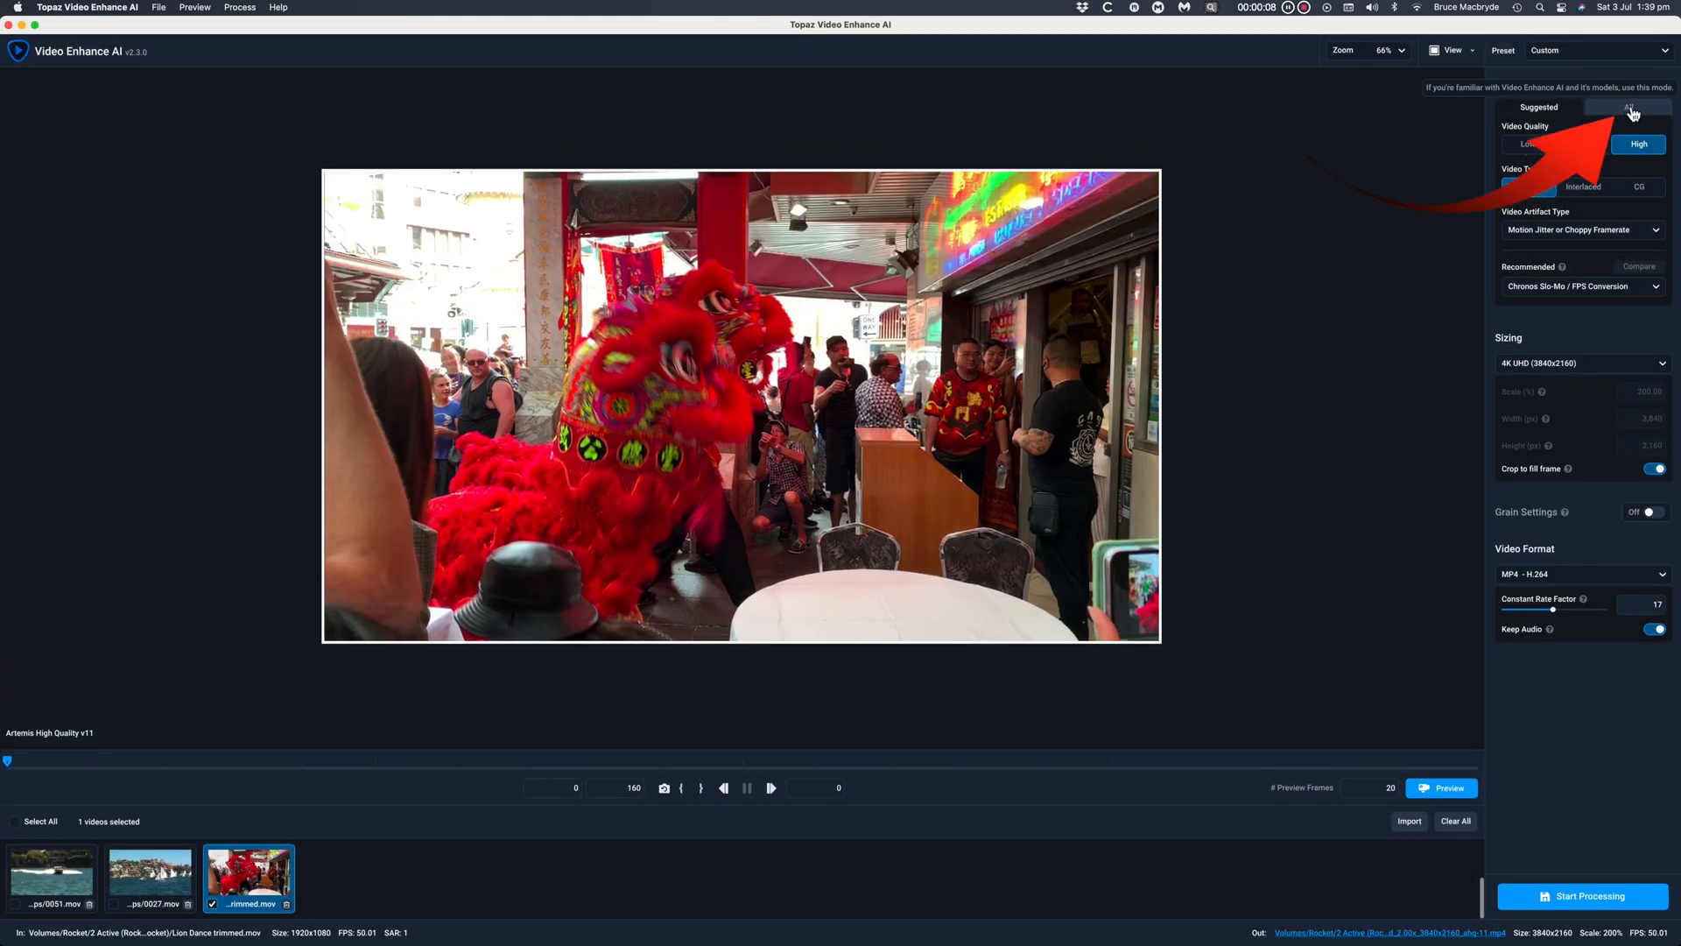
# - Choose Chronos Slo-Mo / FPS Conversion v1 from All models and set Slow Motion to 800%
pyautogui.click(1629, 106)
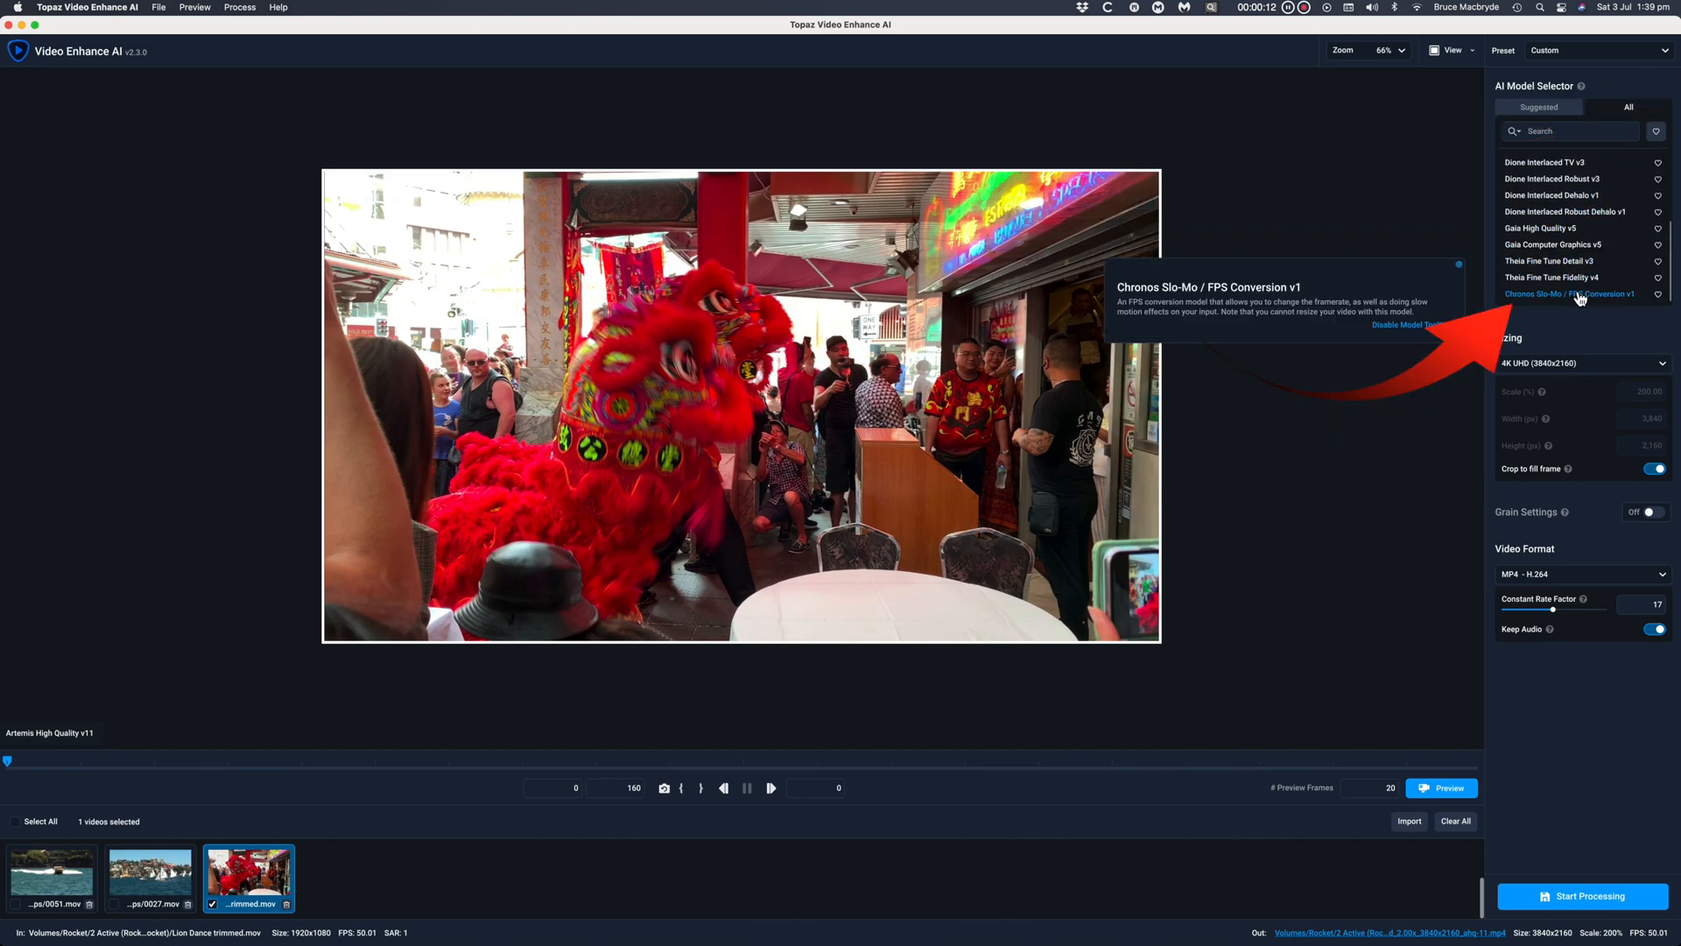
pyautogui.click(1567, 294)
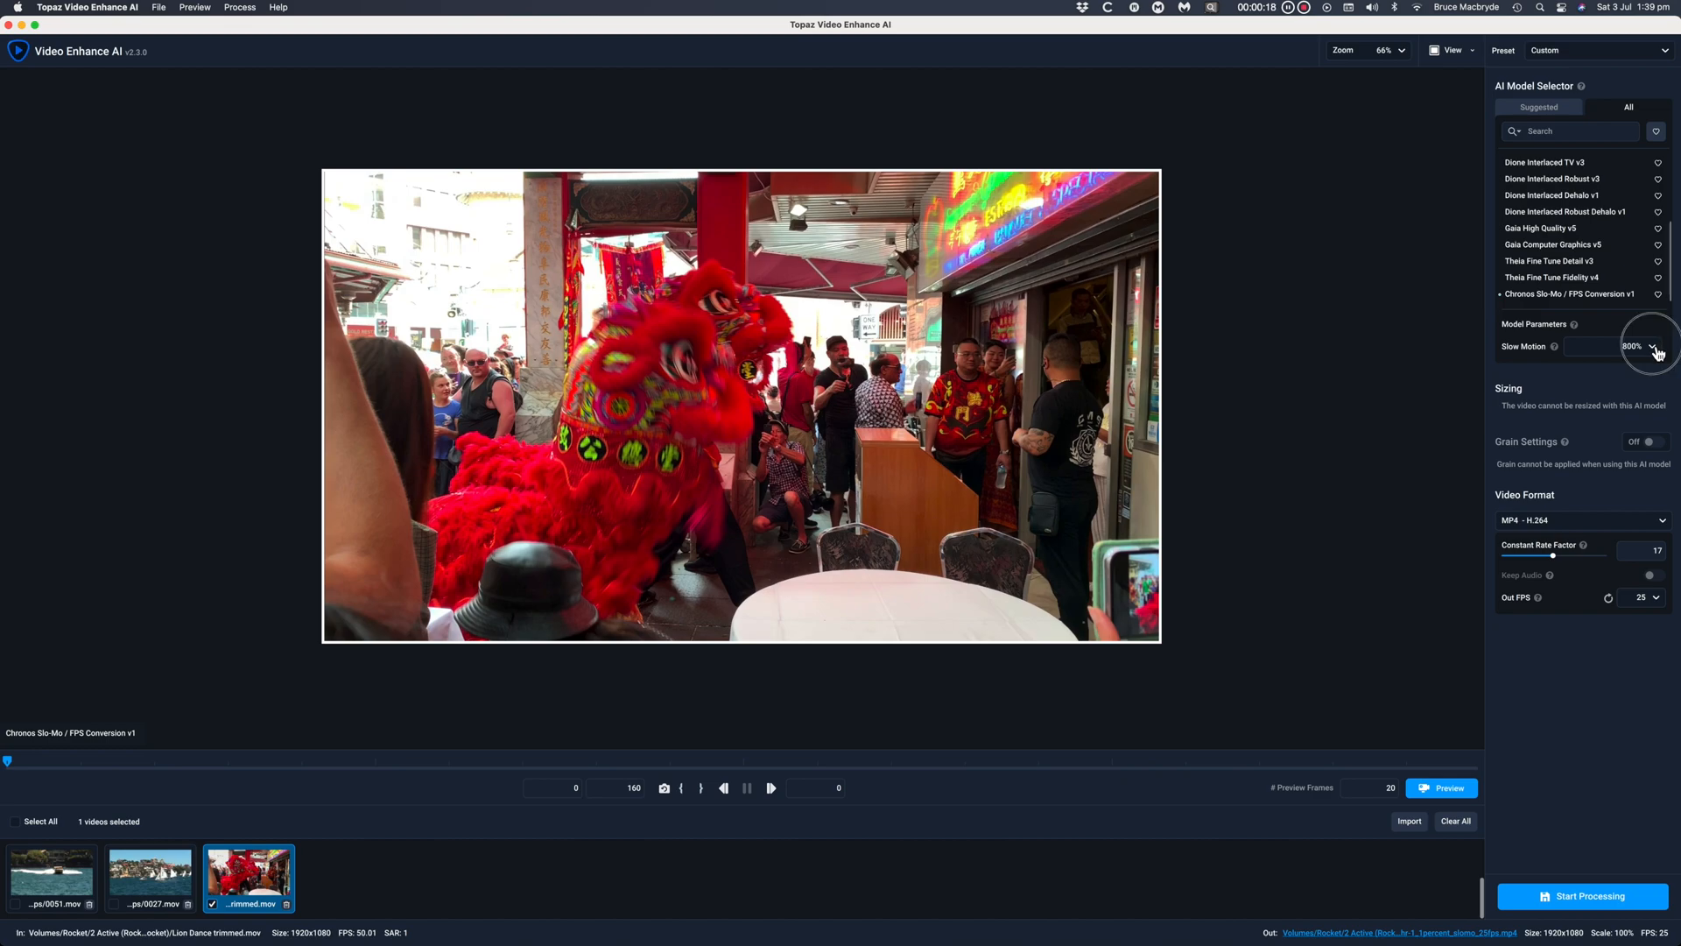
pyautogui.click(1612, 345)
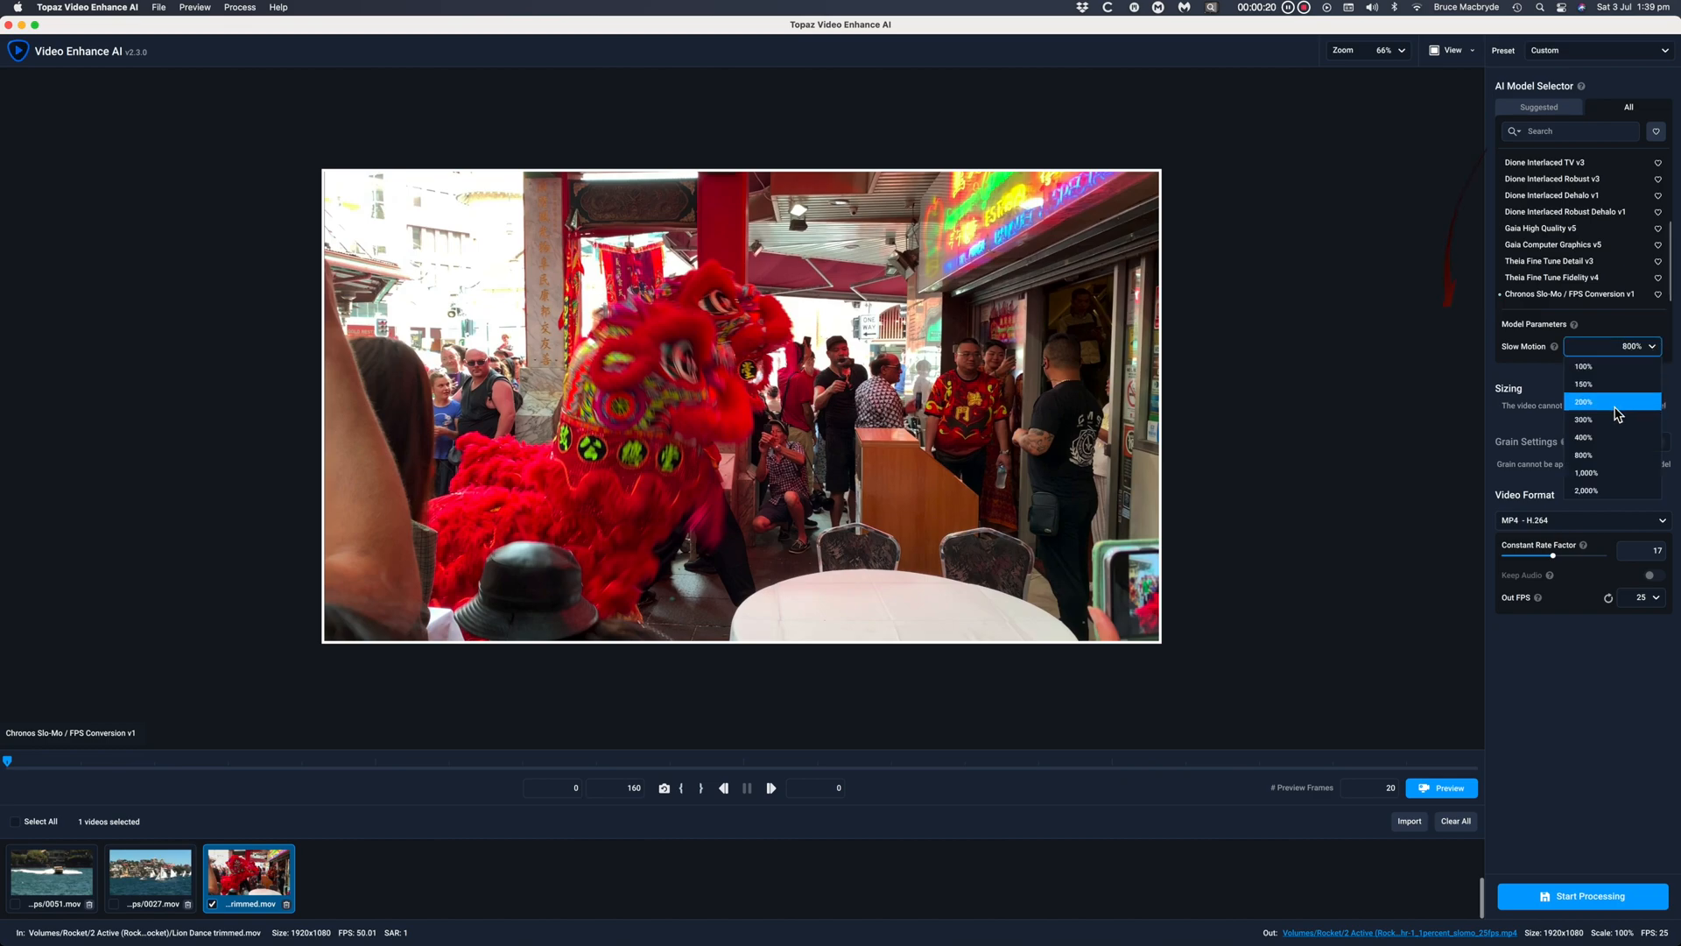
pyautogui.moveTo(1614, 455)
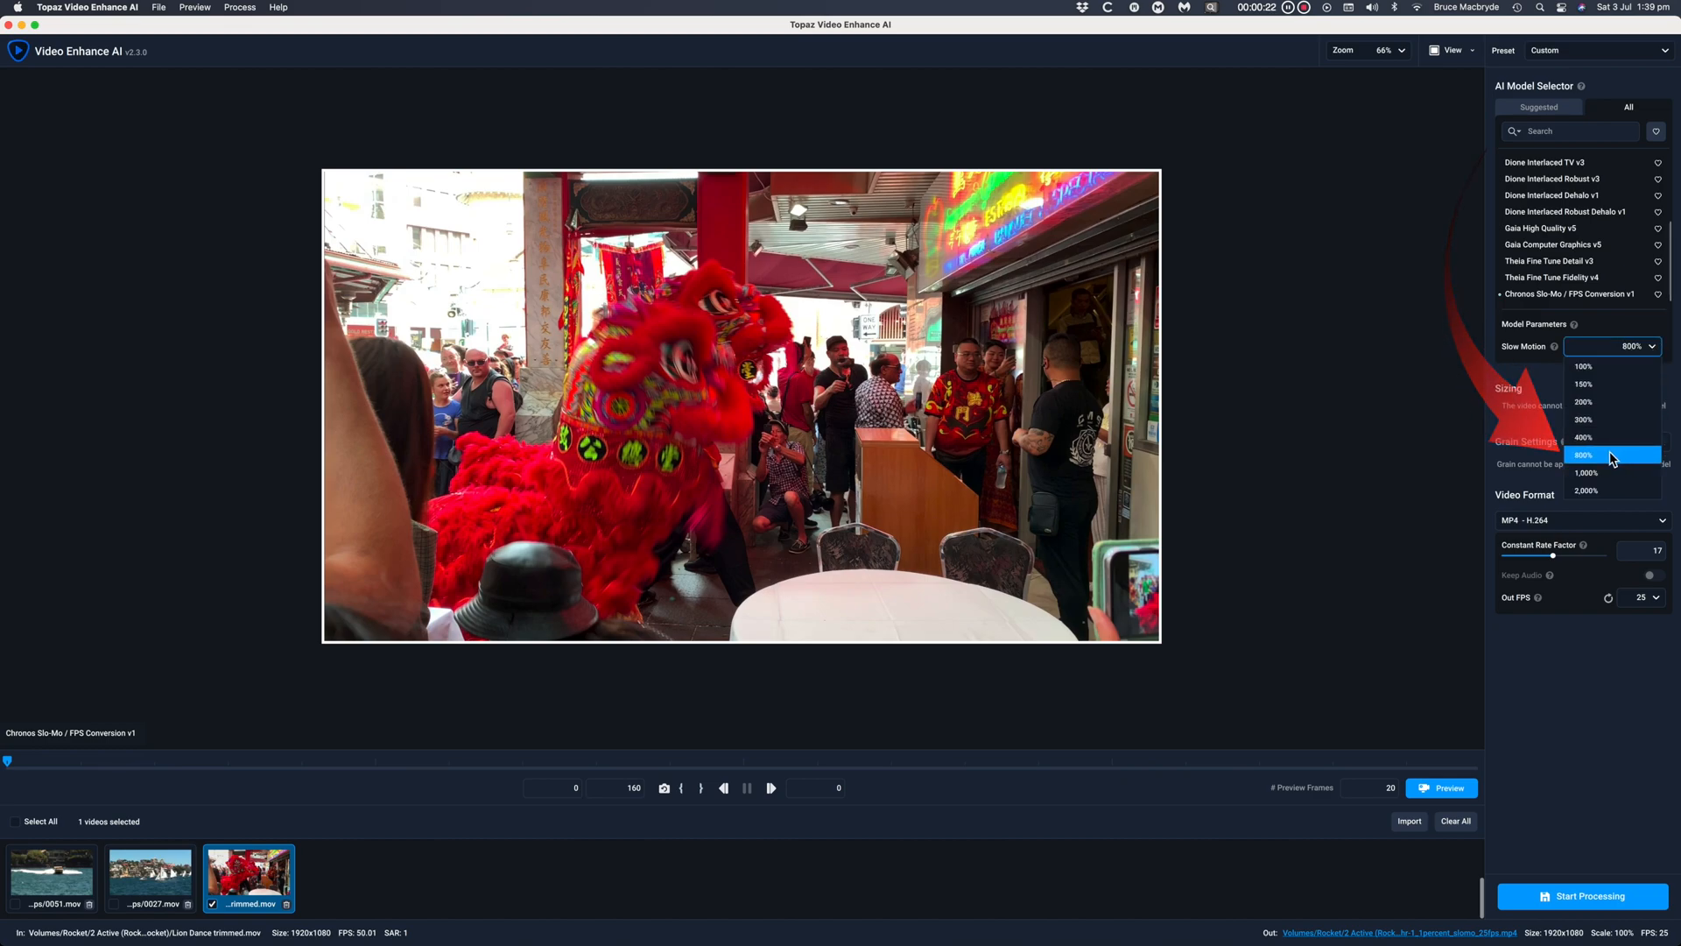
pyautogui.click(1584, 454)
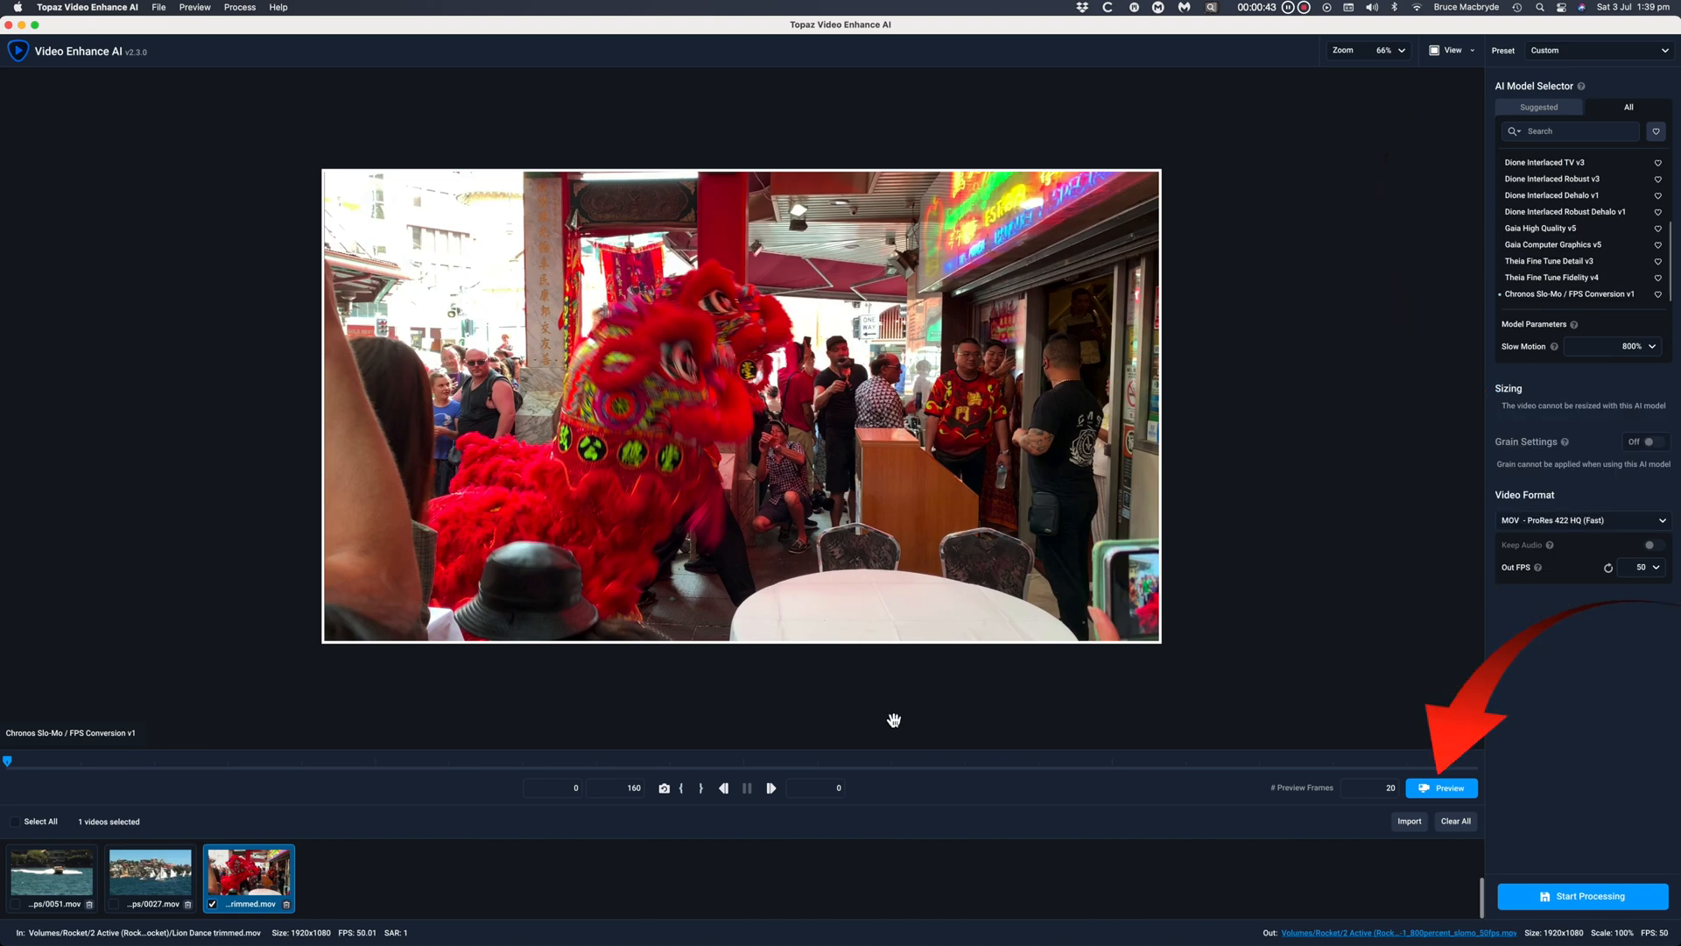
pyautogui.click(1441, 788)
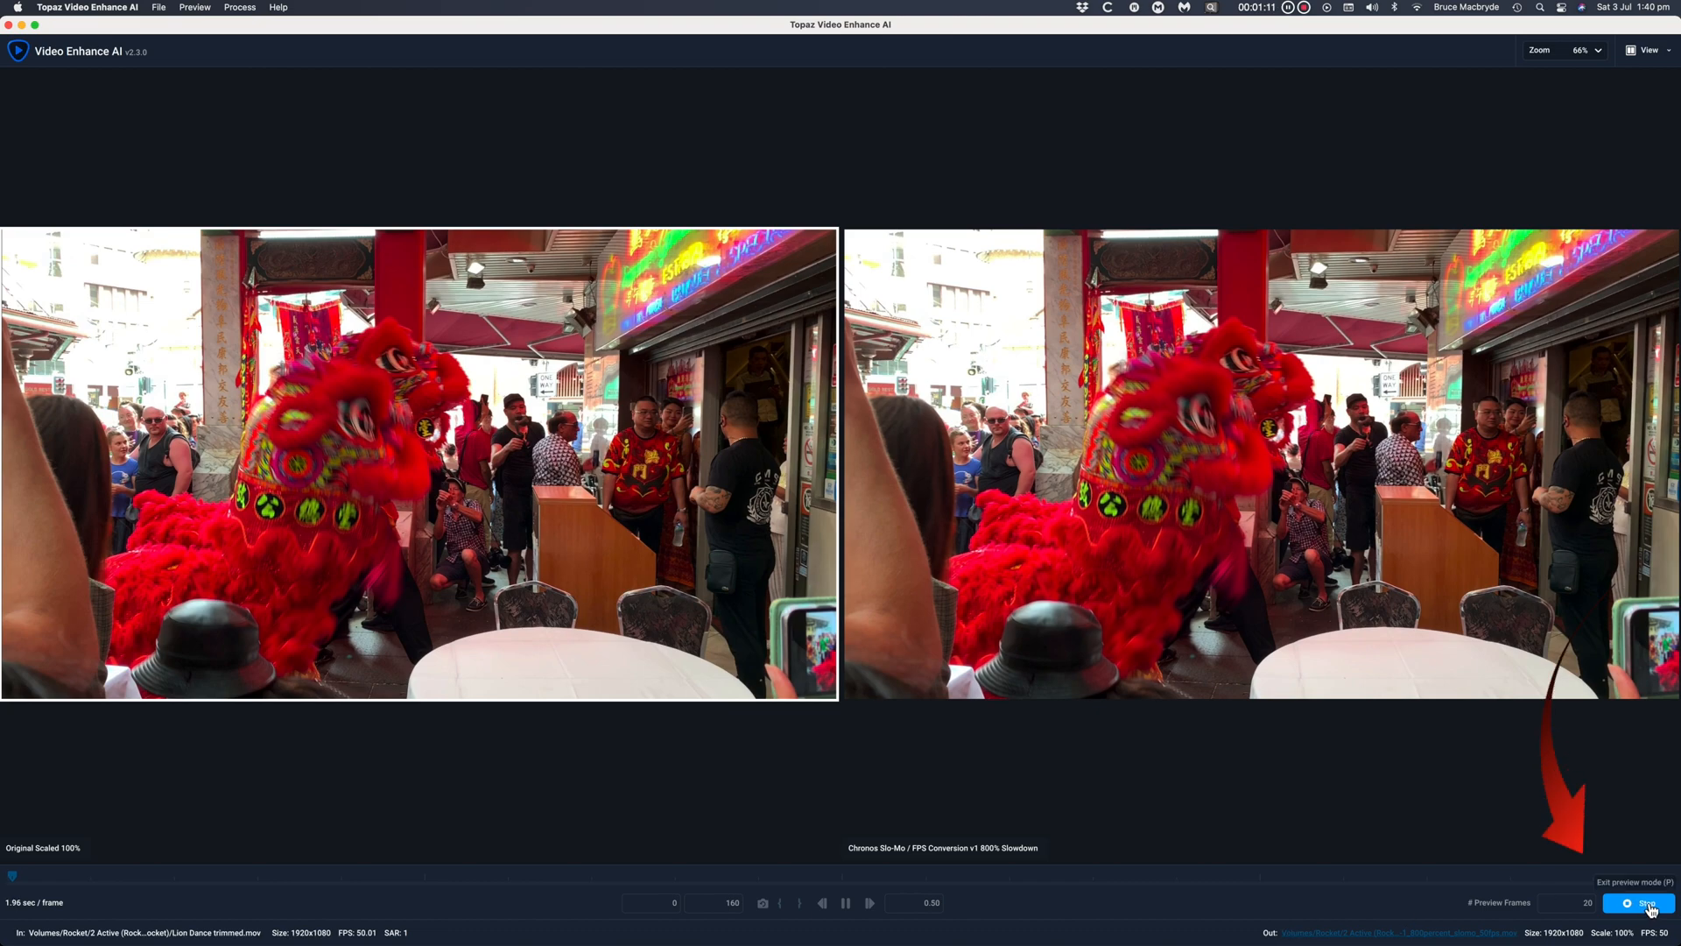
pyautogui.click(1649, 904)
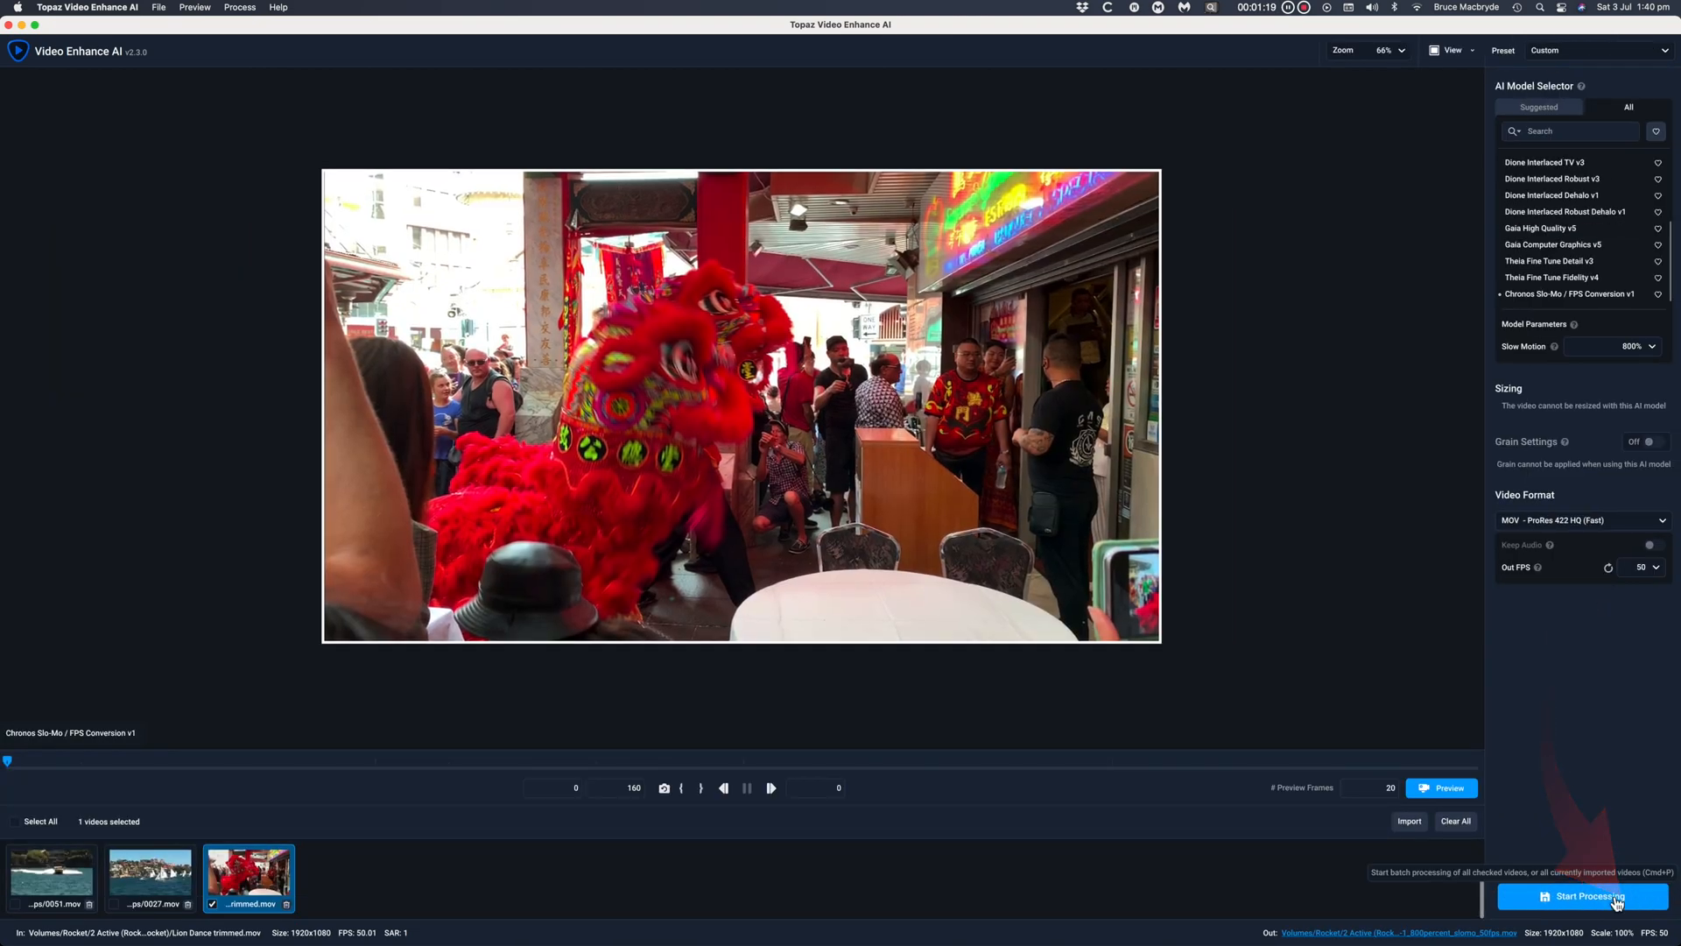
pyautogui.moveTo(1364, 568)
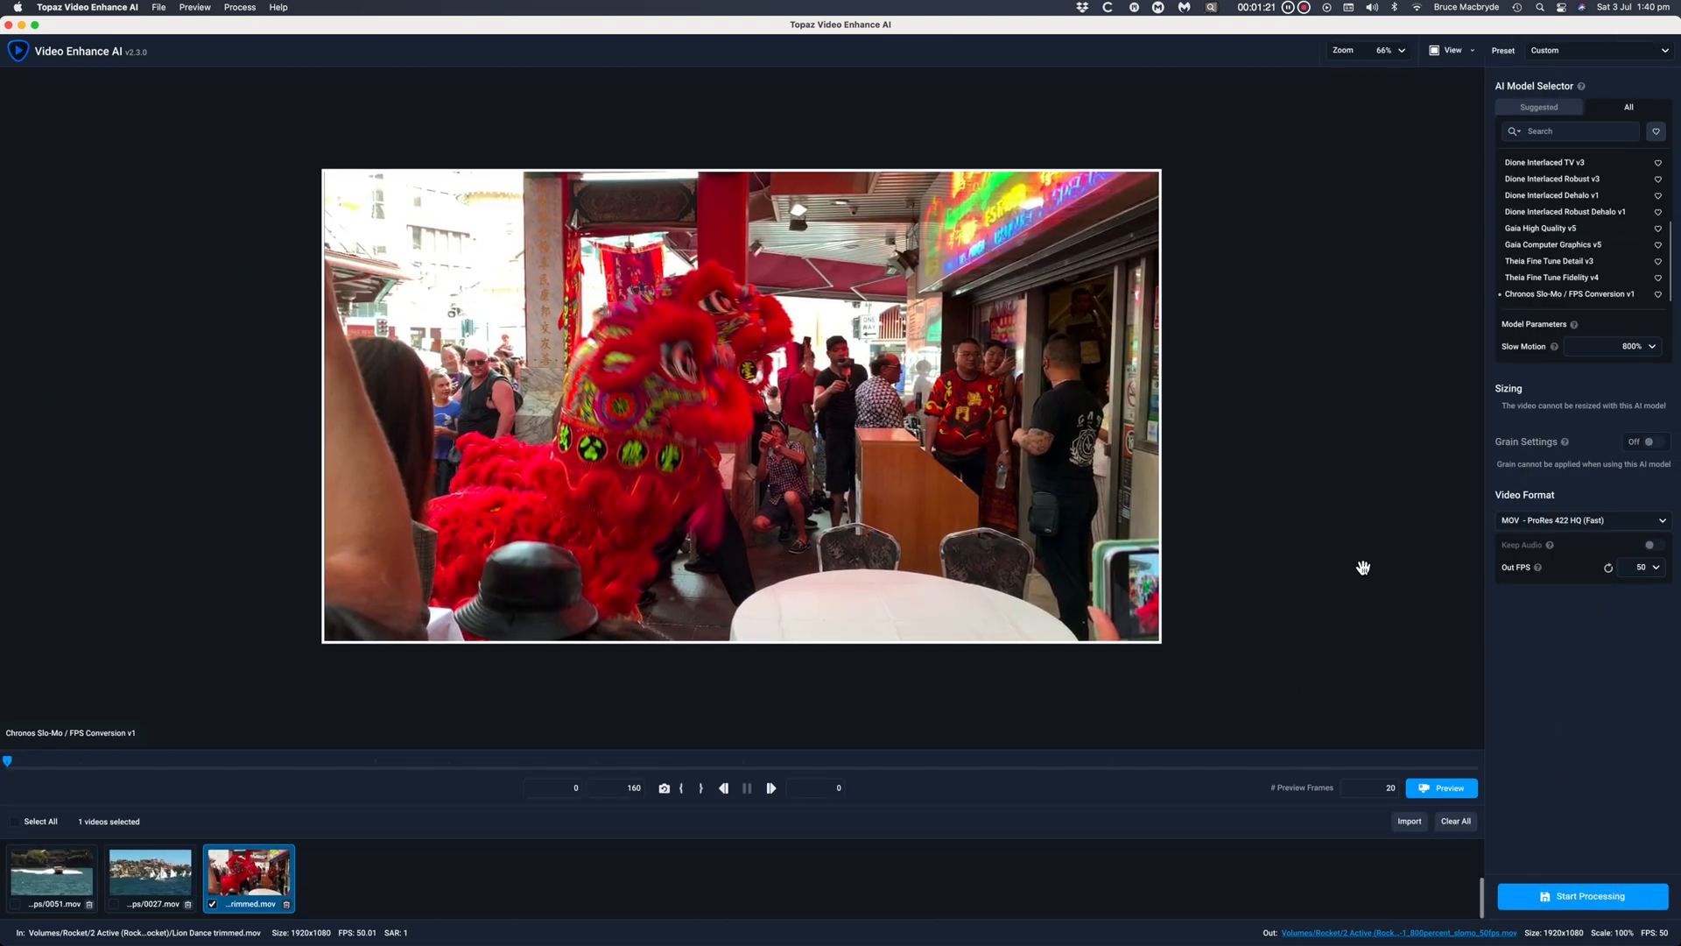
pyautogui.moveTo(1598, 903)
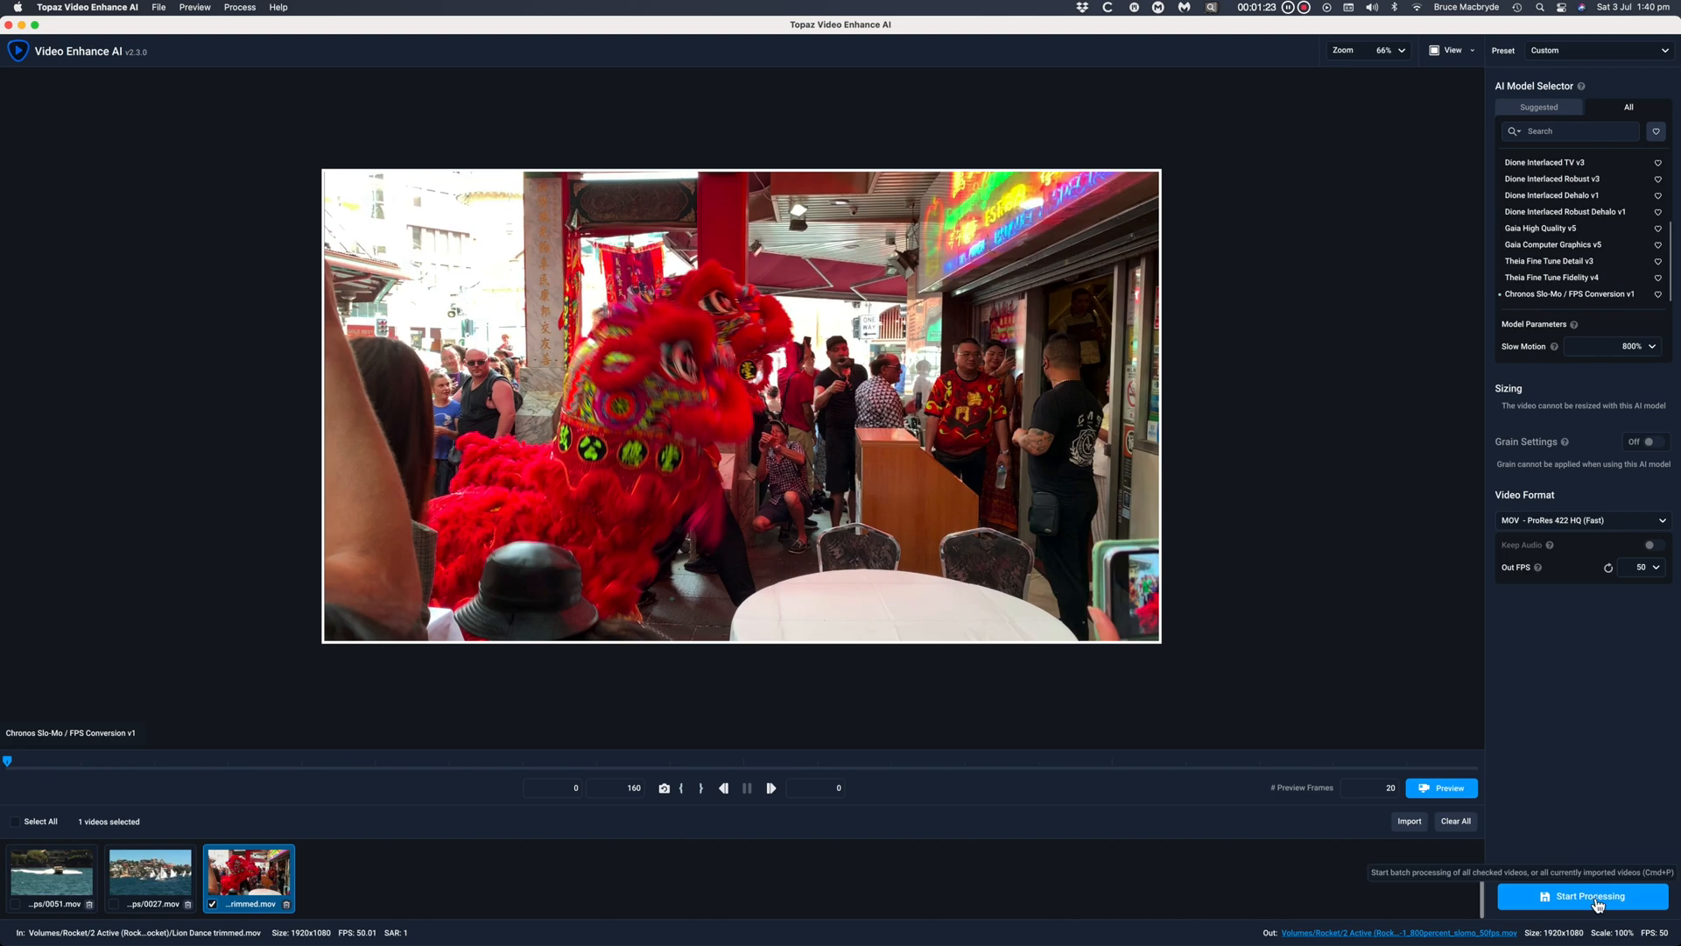
# - Start processing only the selected Lion Dance clip
pyautogui.click(1582, 895)
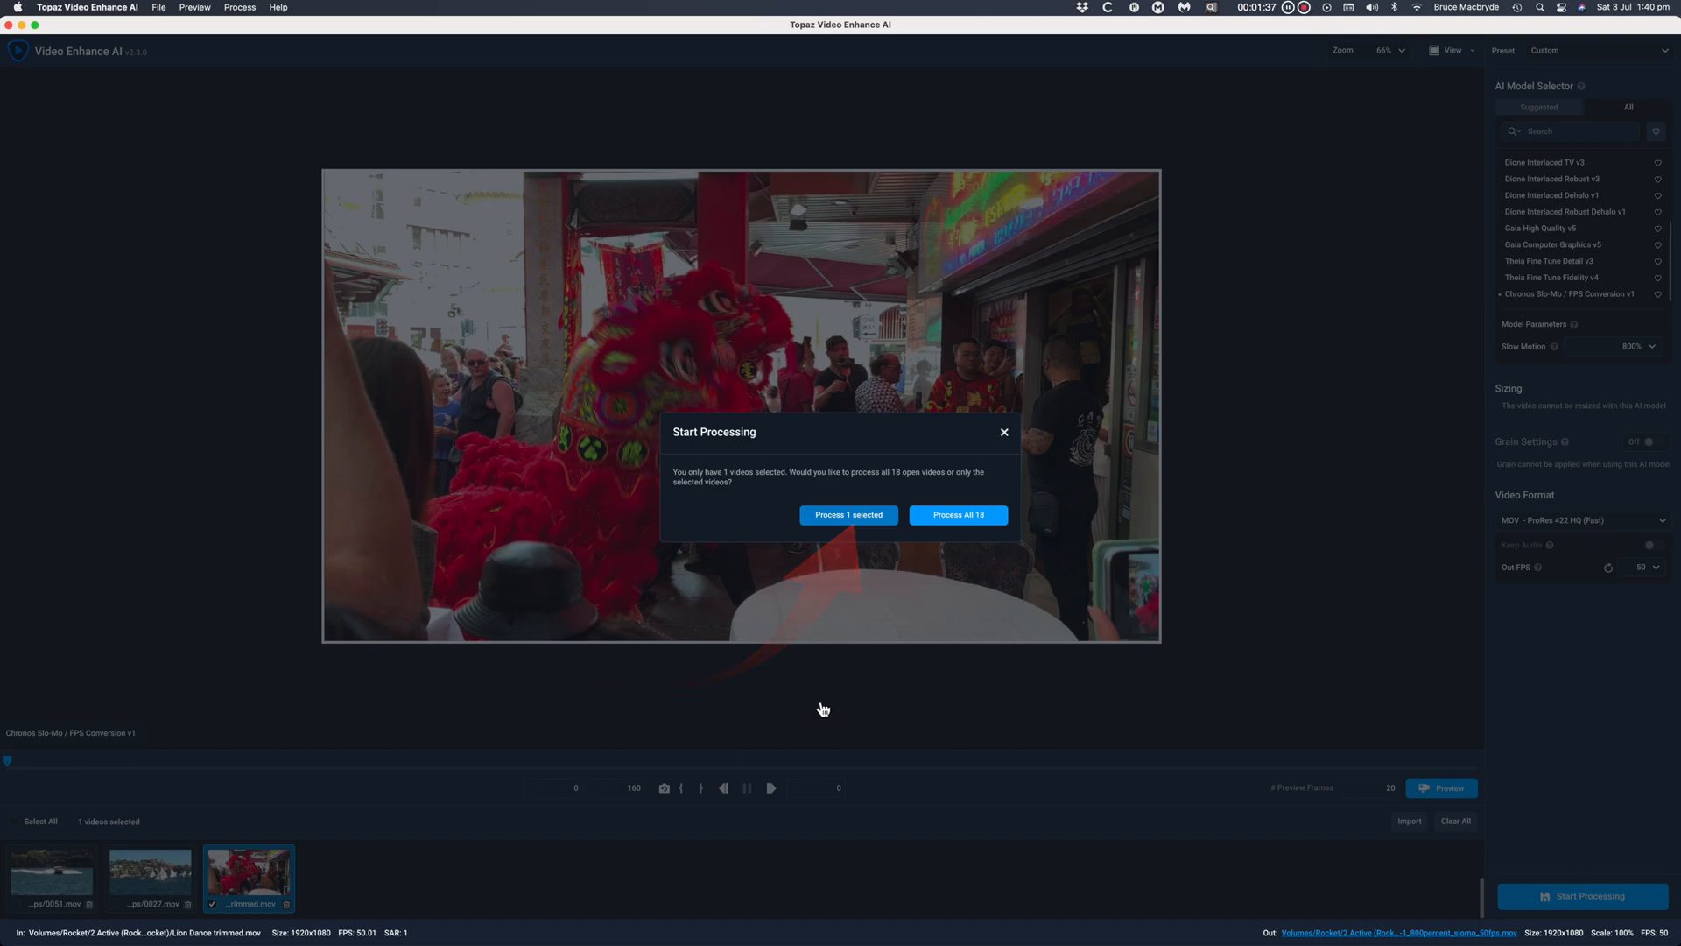
pyautogui.click(847, 515)
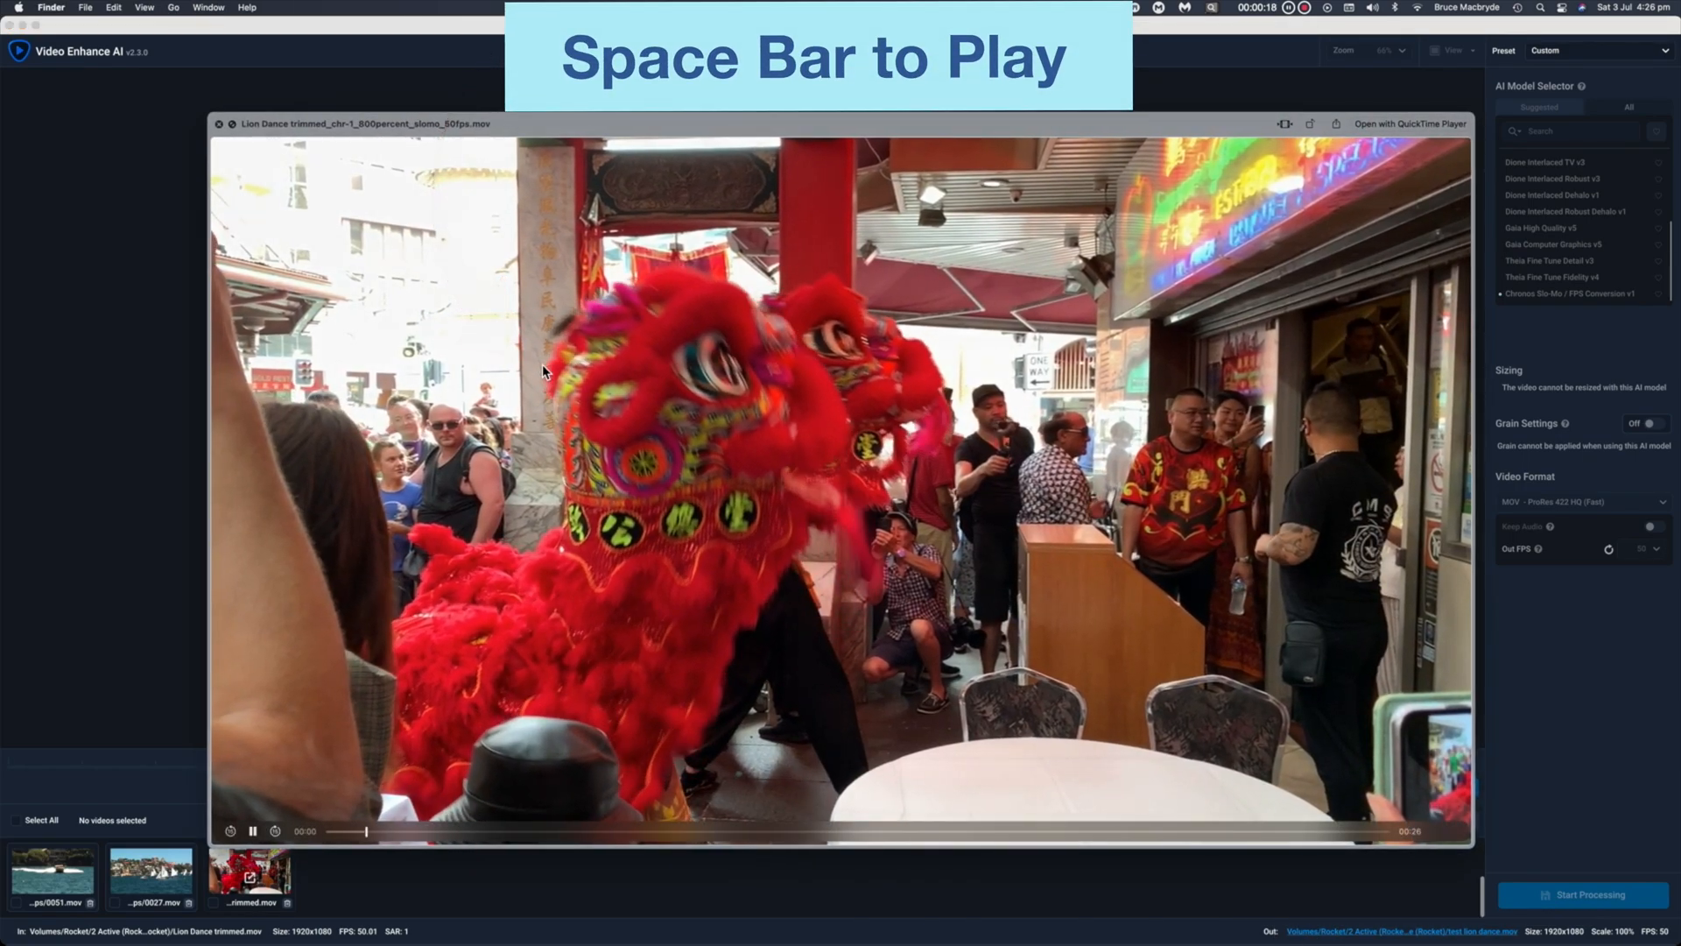
# - Play the rendered 800% slow-motion Lion Dance file in Quick Look
pyautogui.press('space')
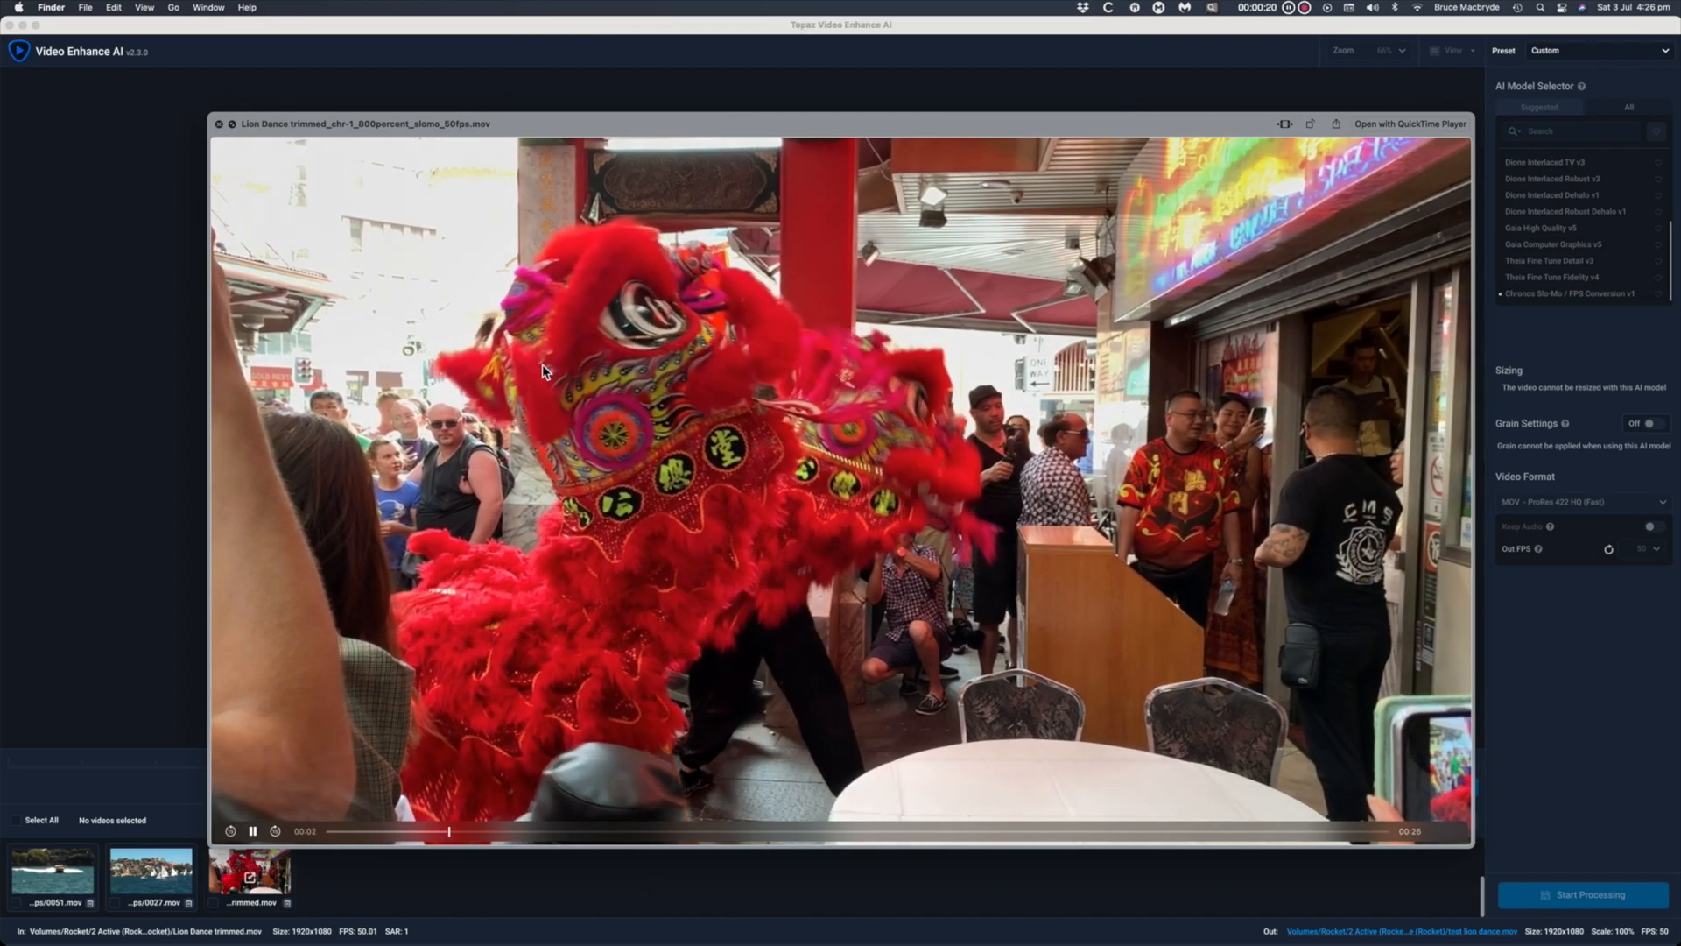